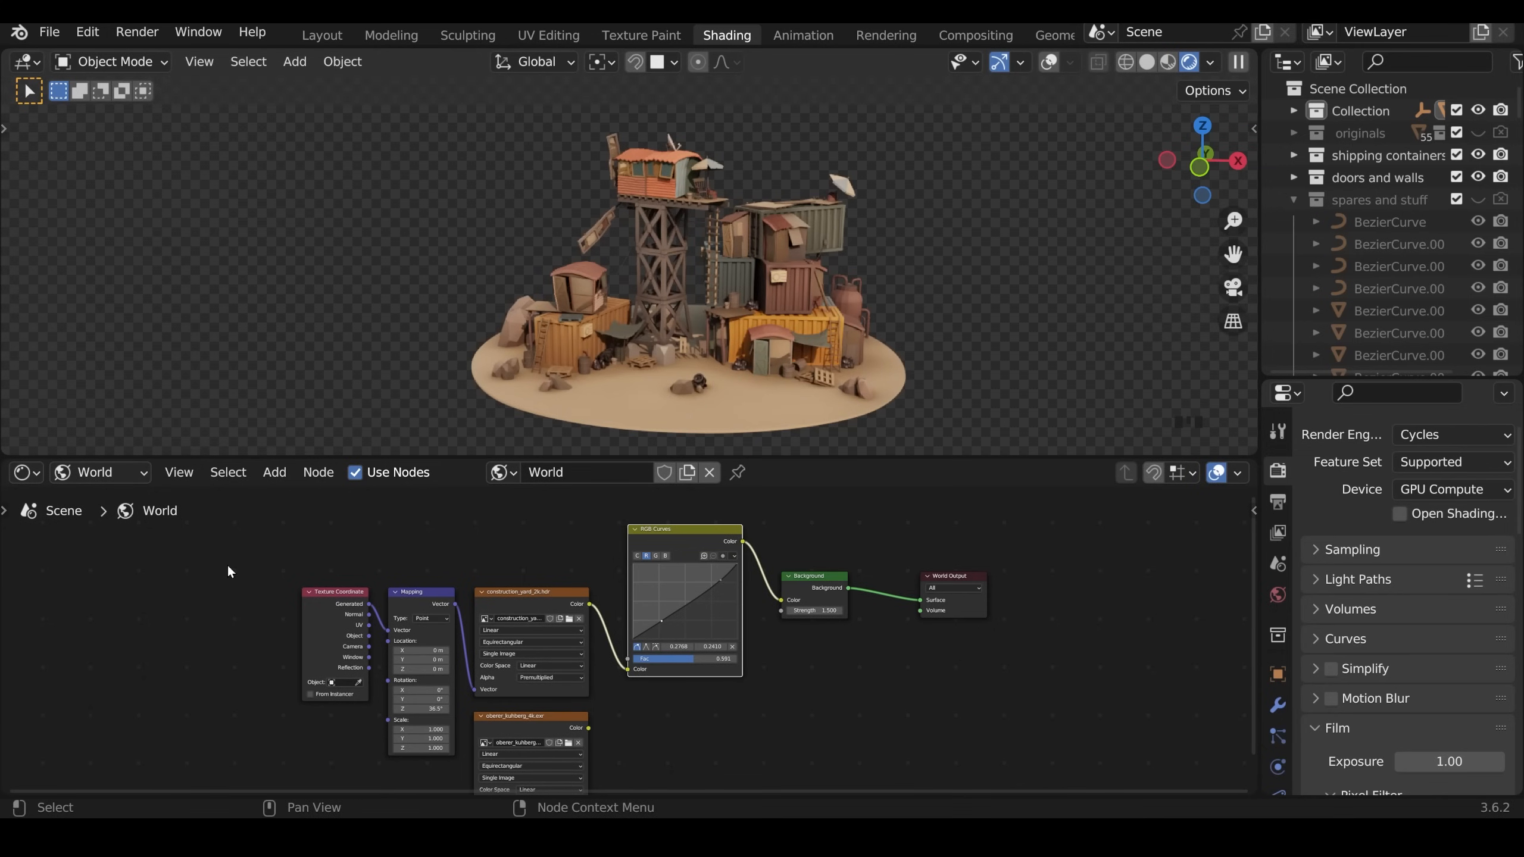
Step: Zoom the node editor toward the rough material's shader nodes
scroll("up", 3)
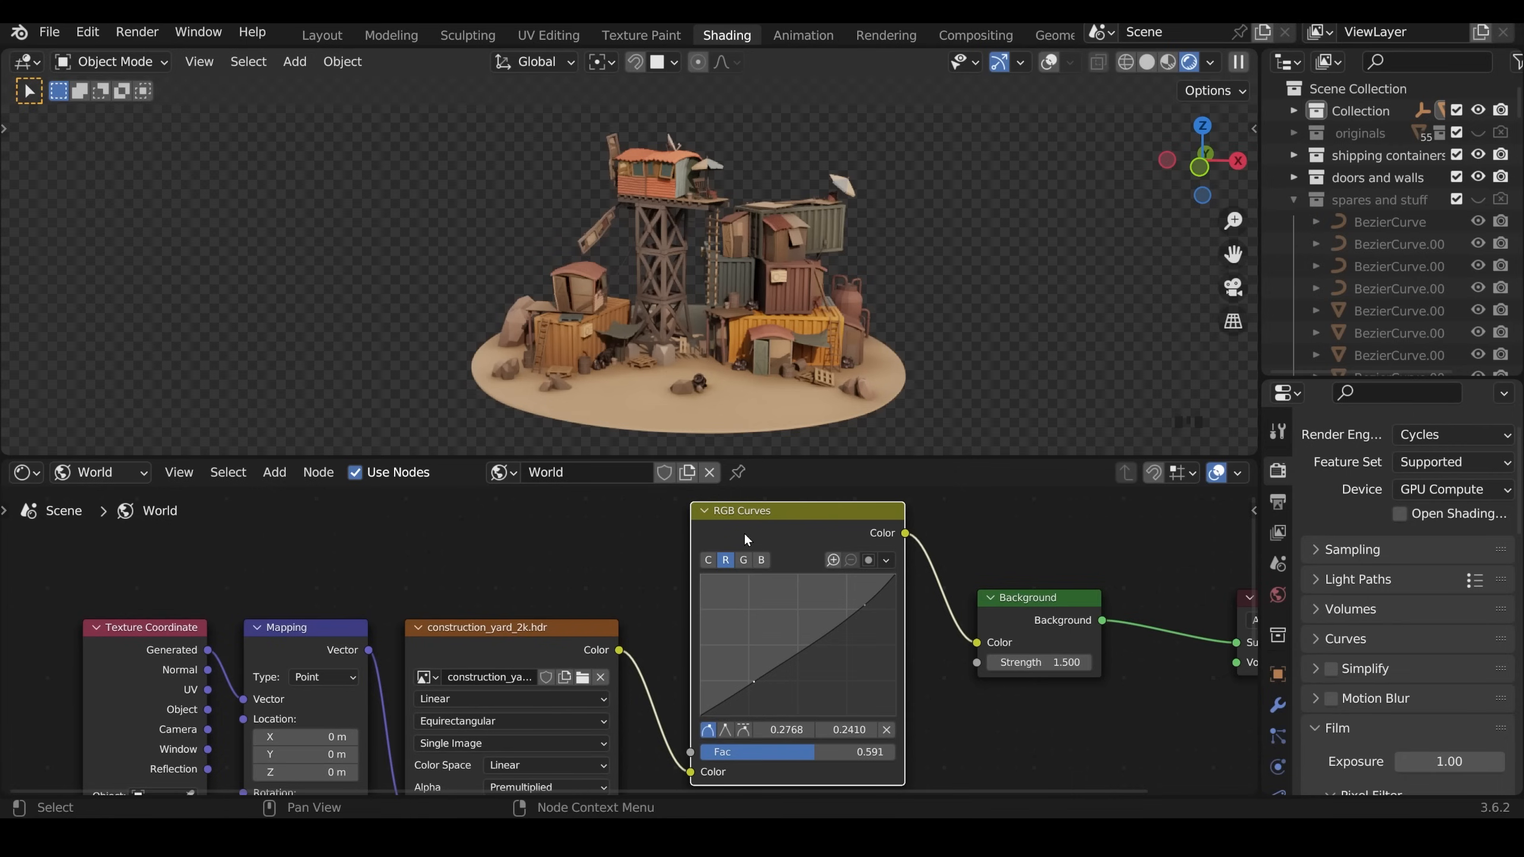
mouse_move(831, 637)
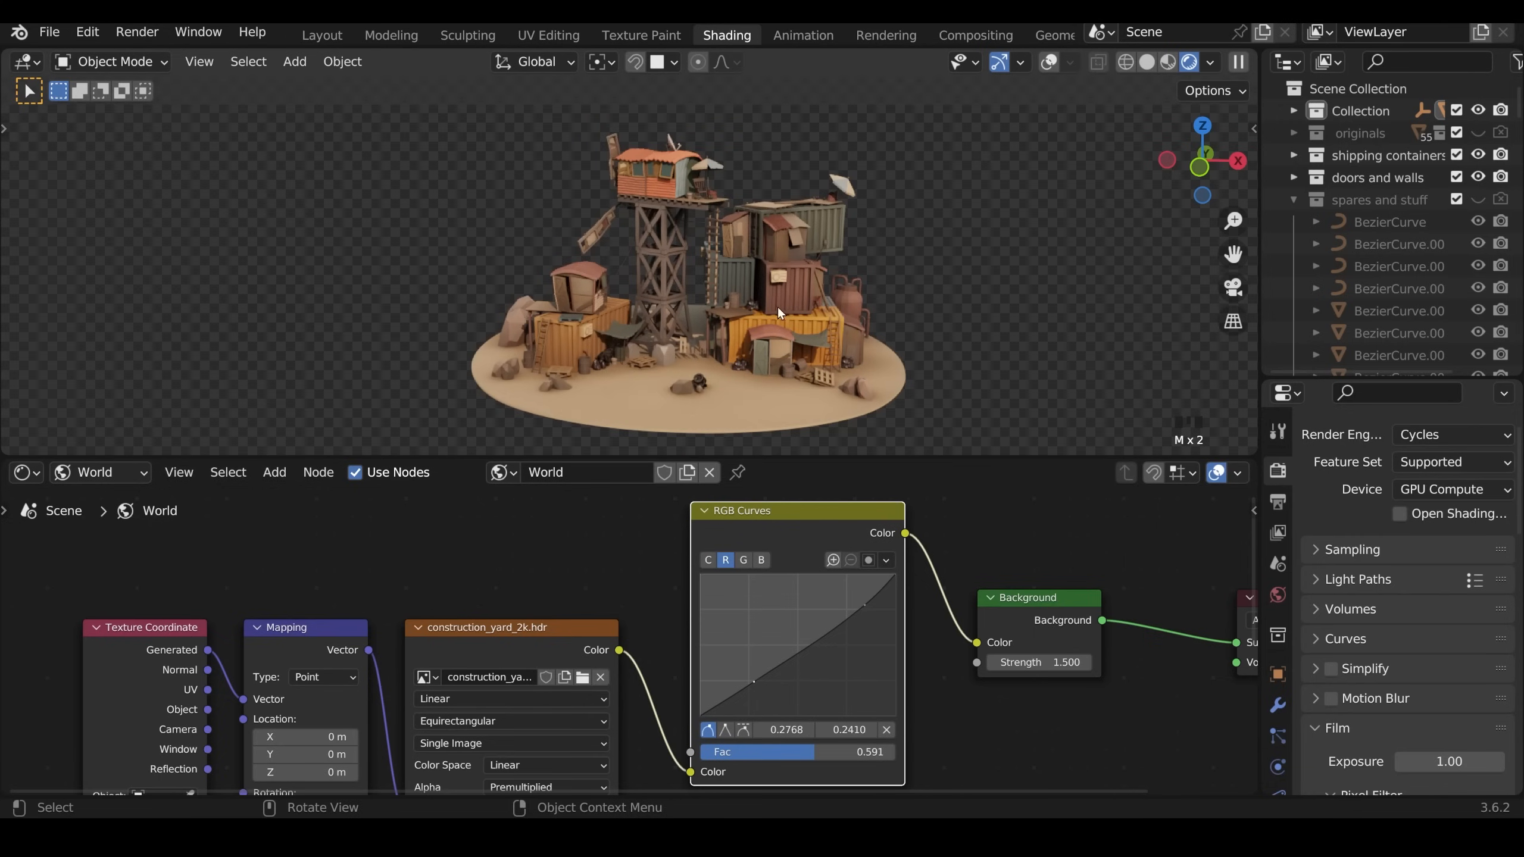
mouse_move(832, 624)
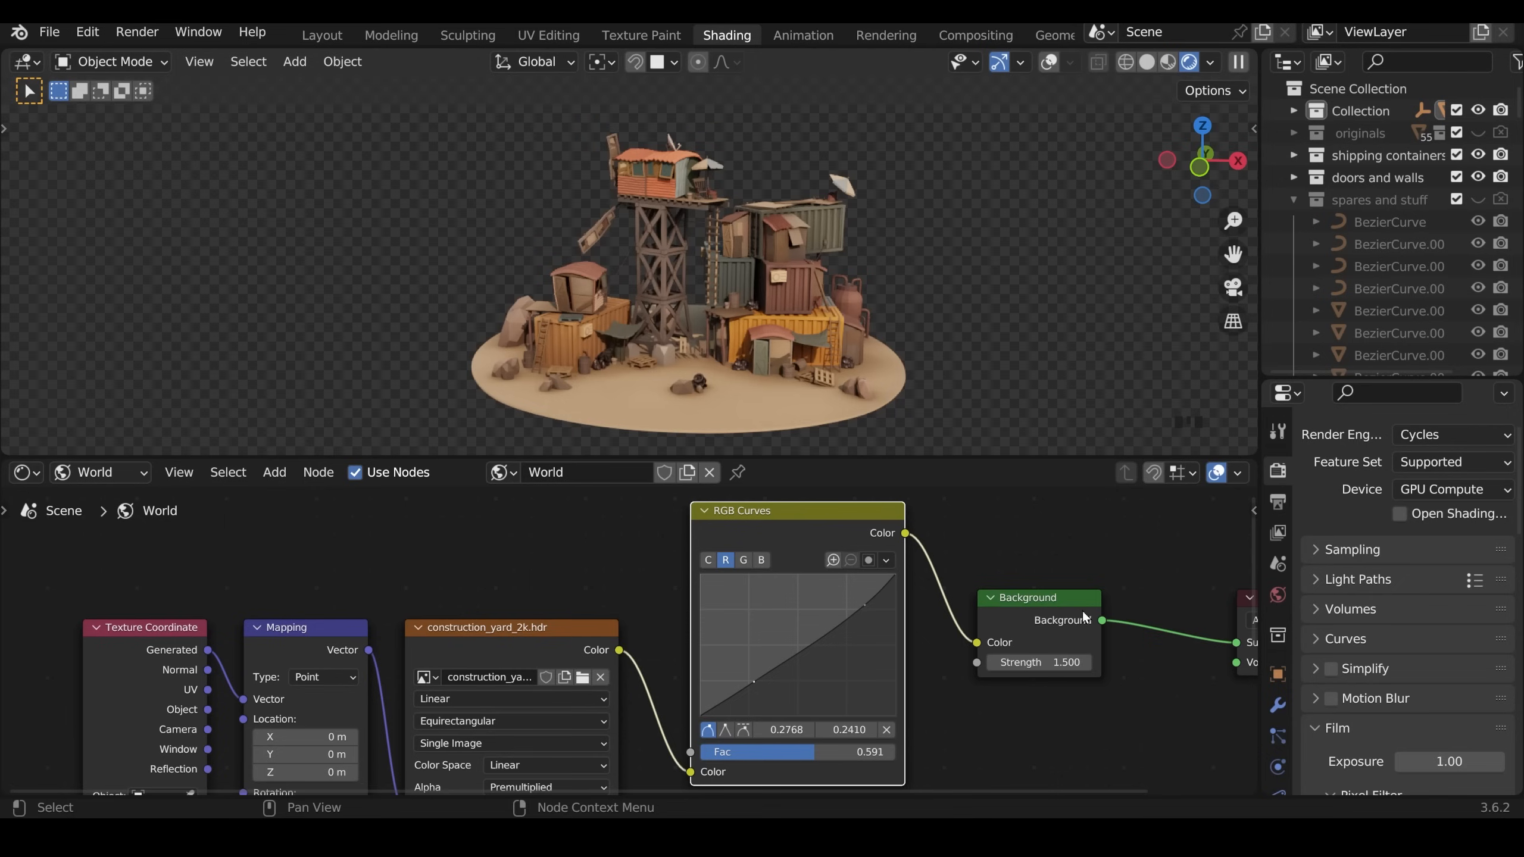
mouse_move(1038, 663)
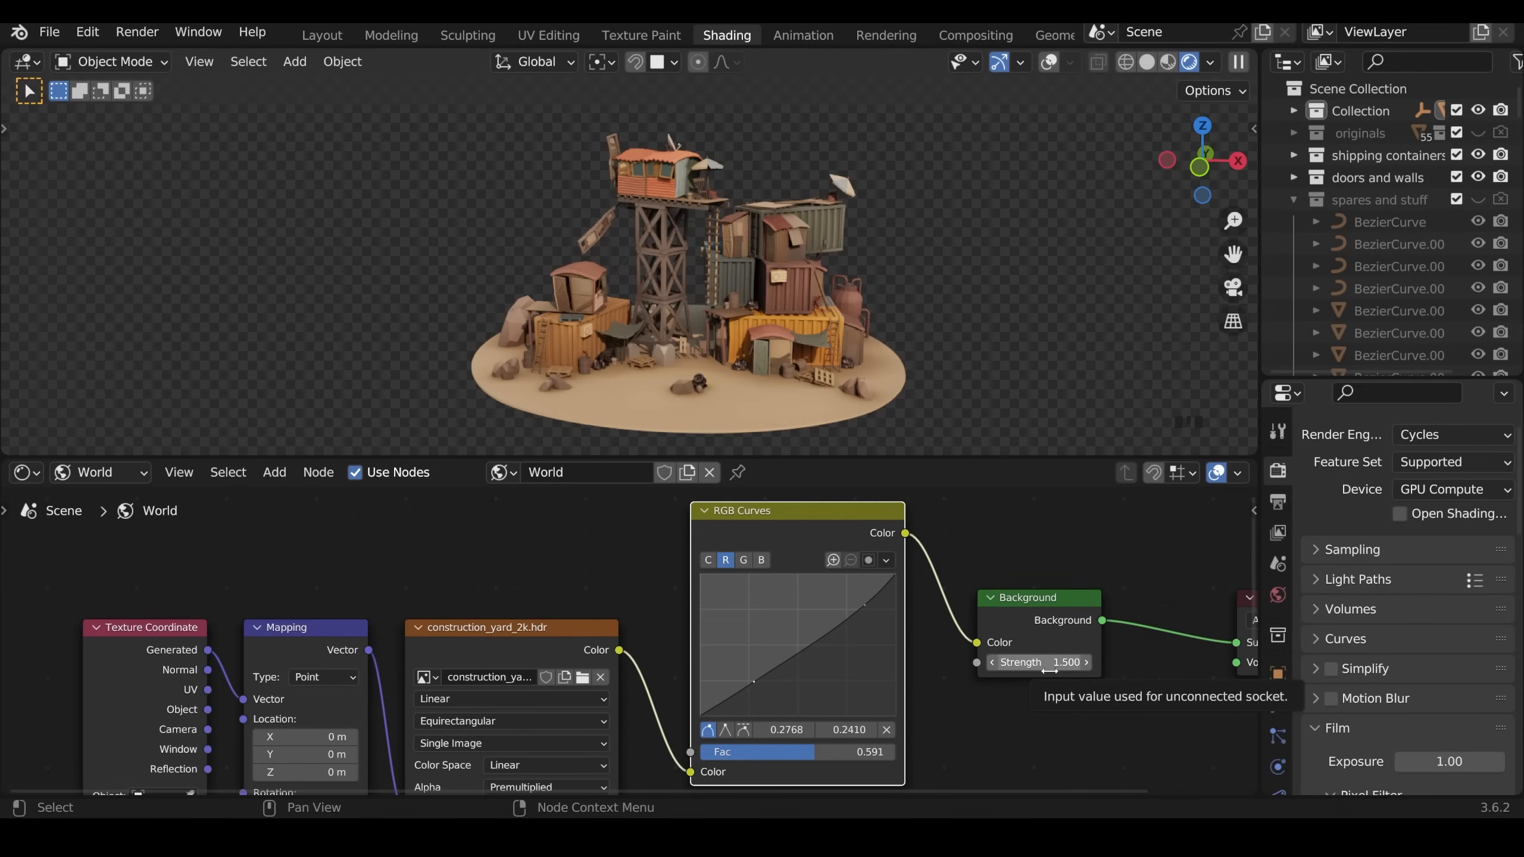
mouse_move(940, 638)
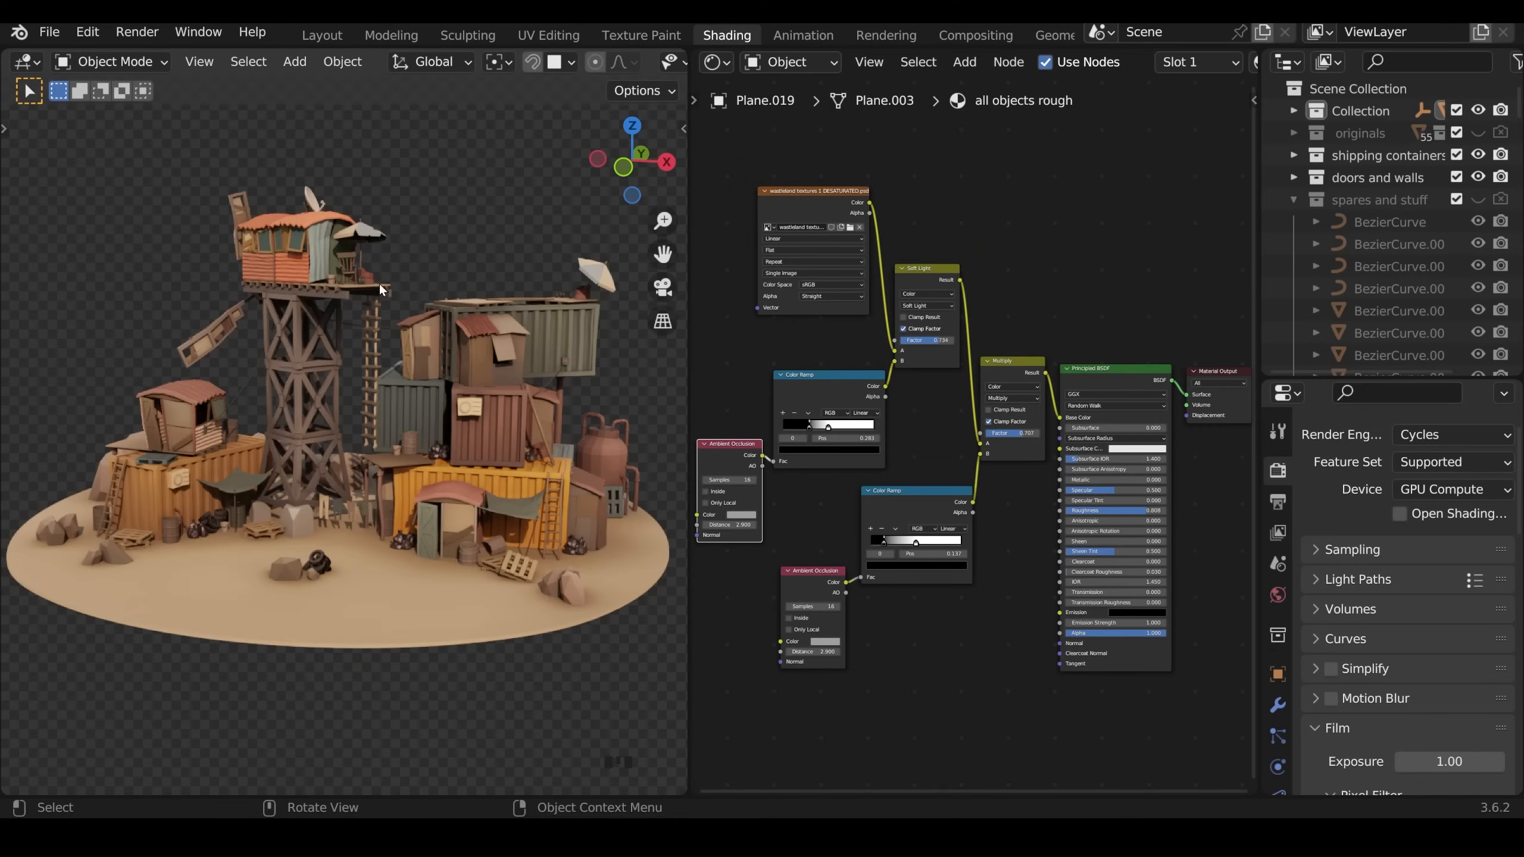
mouse_move(1053, 381)
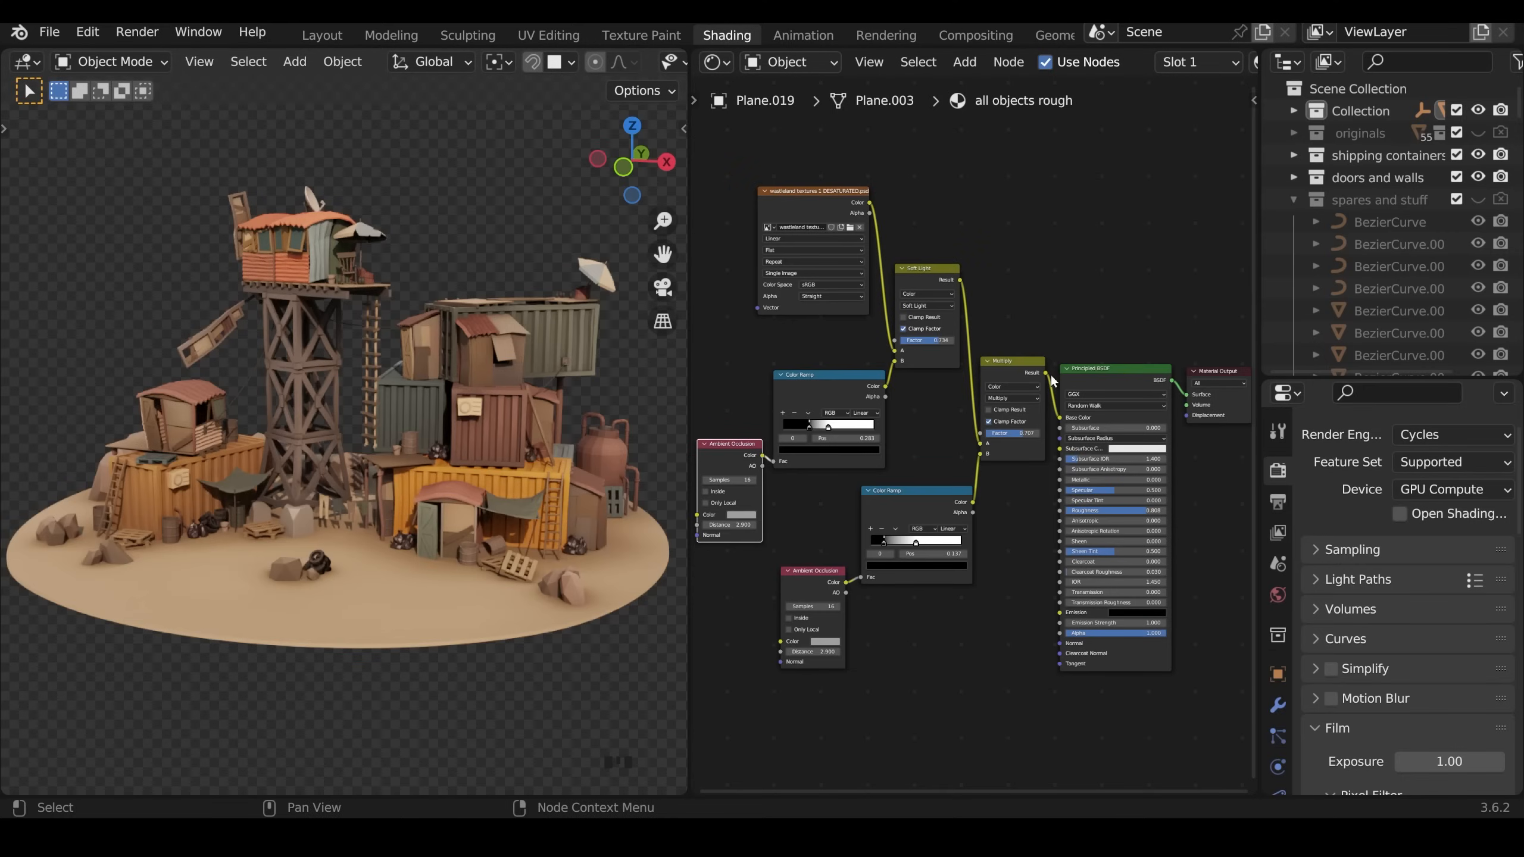
mouse_move(940, 582)
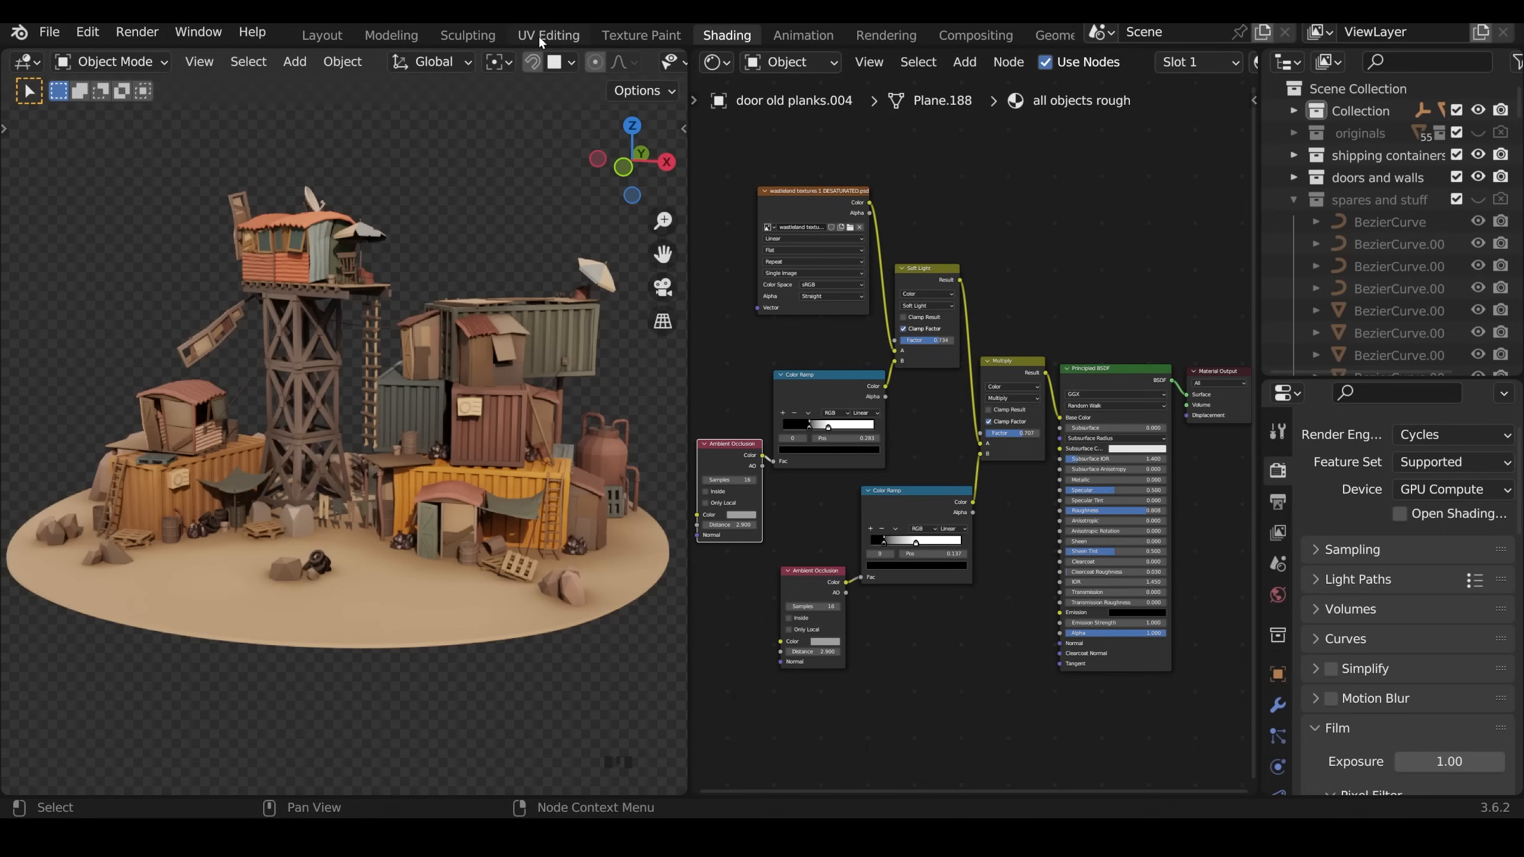
Step: Inspect the door UVs over the palette image in UV Editing, then return to Shading
left_click(548, 35)
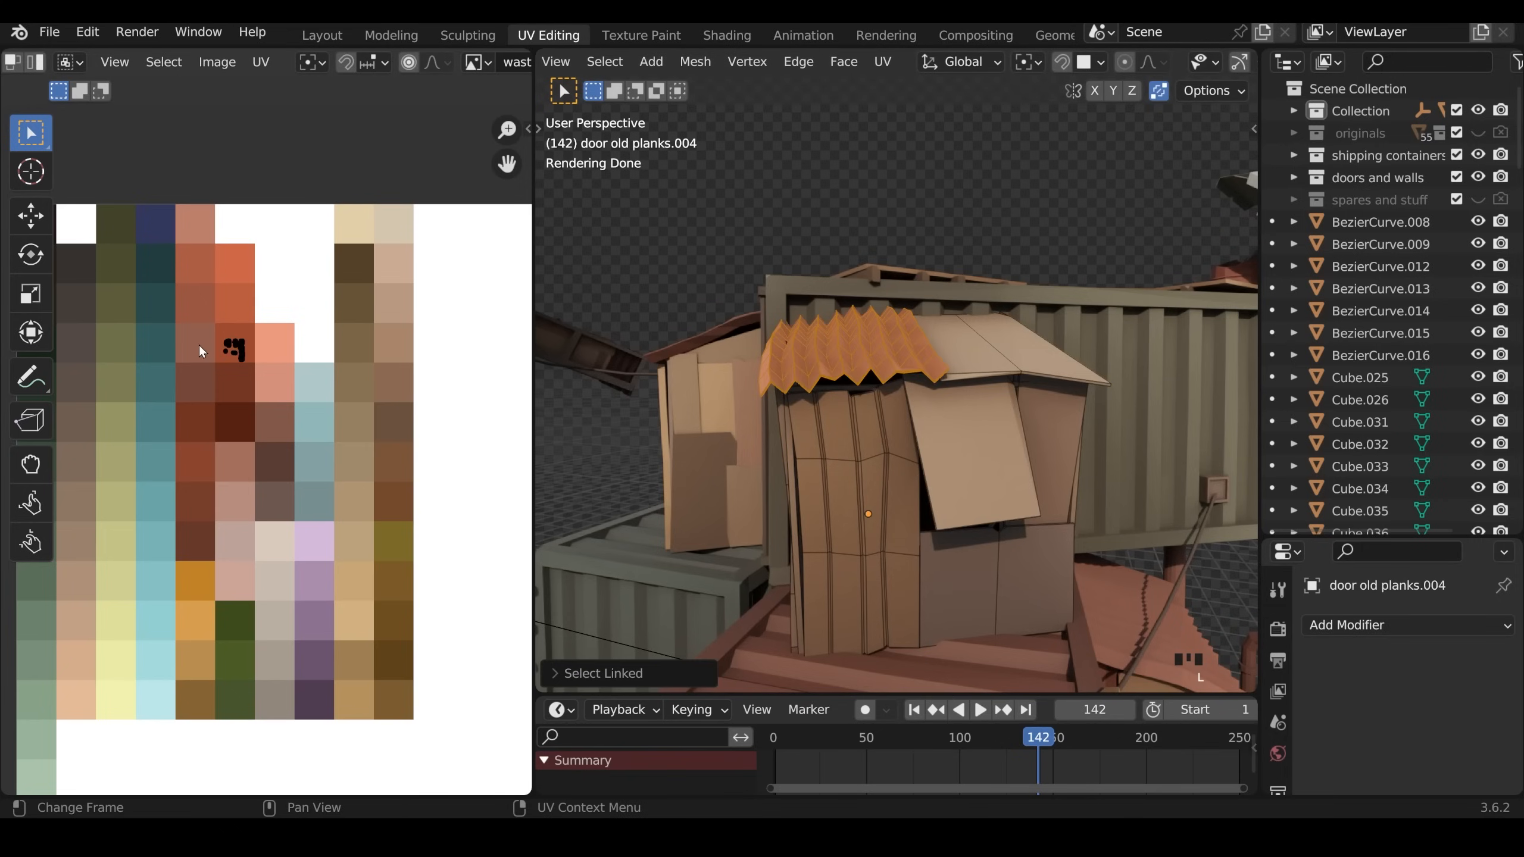
mouse_move(287, 358)
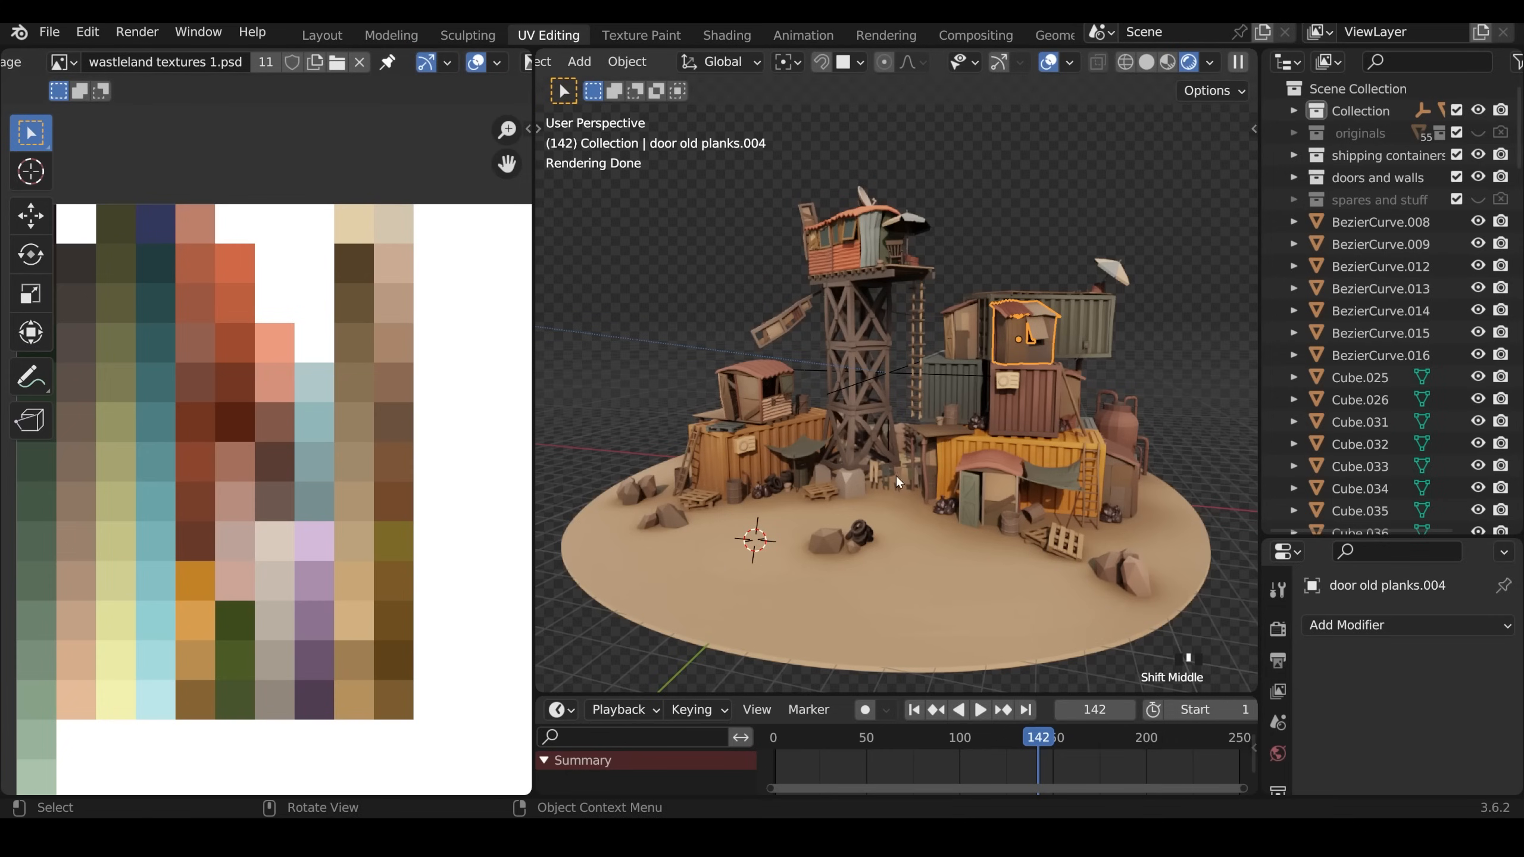
mouse_move(214, 469)
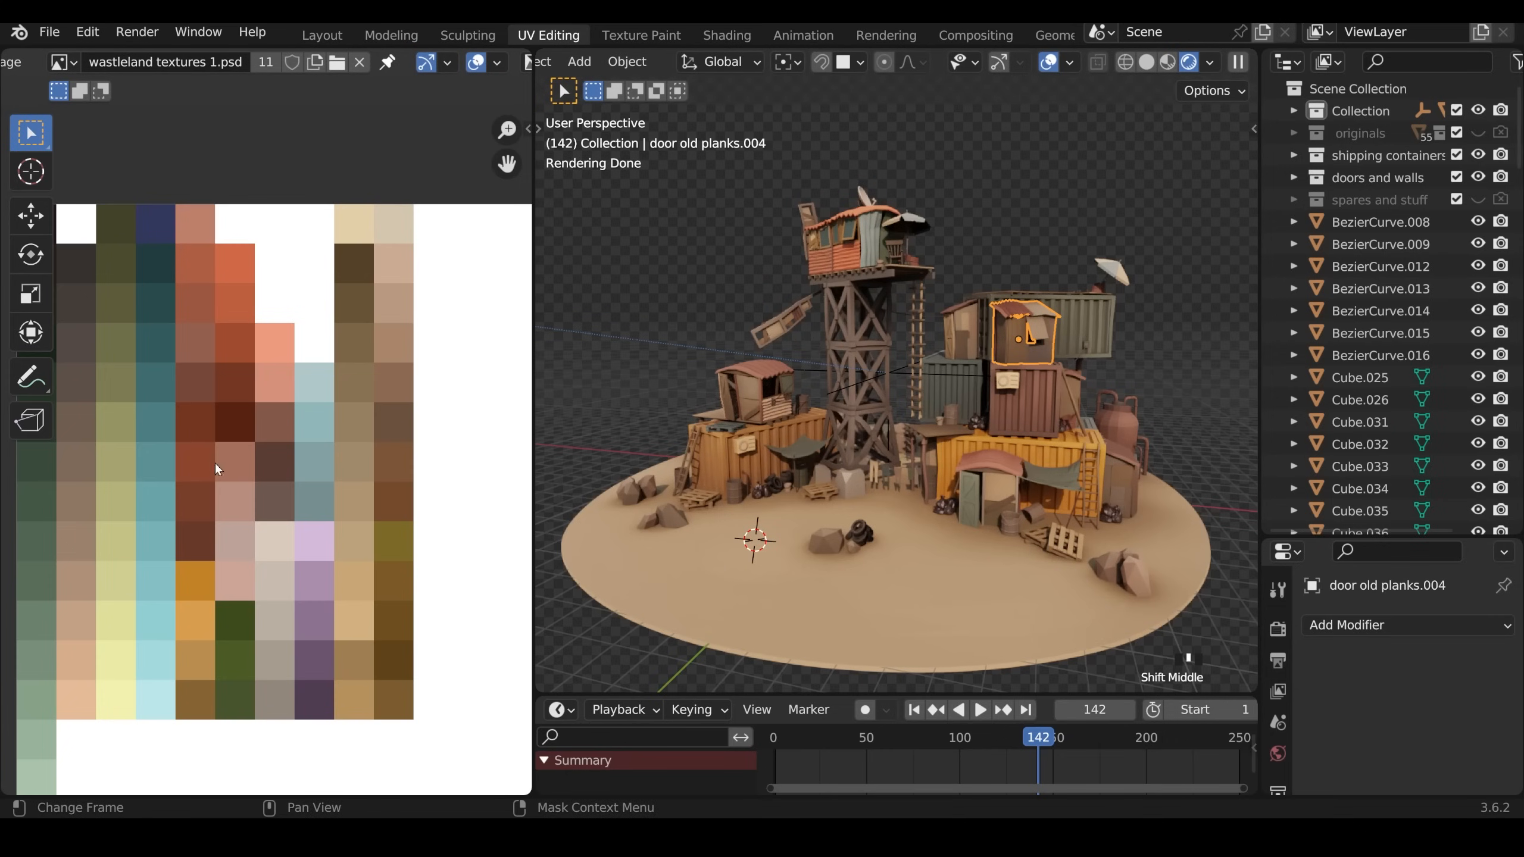
left_click(726, 35)
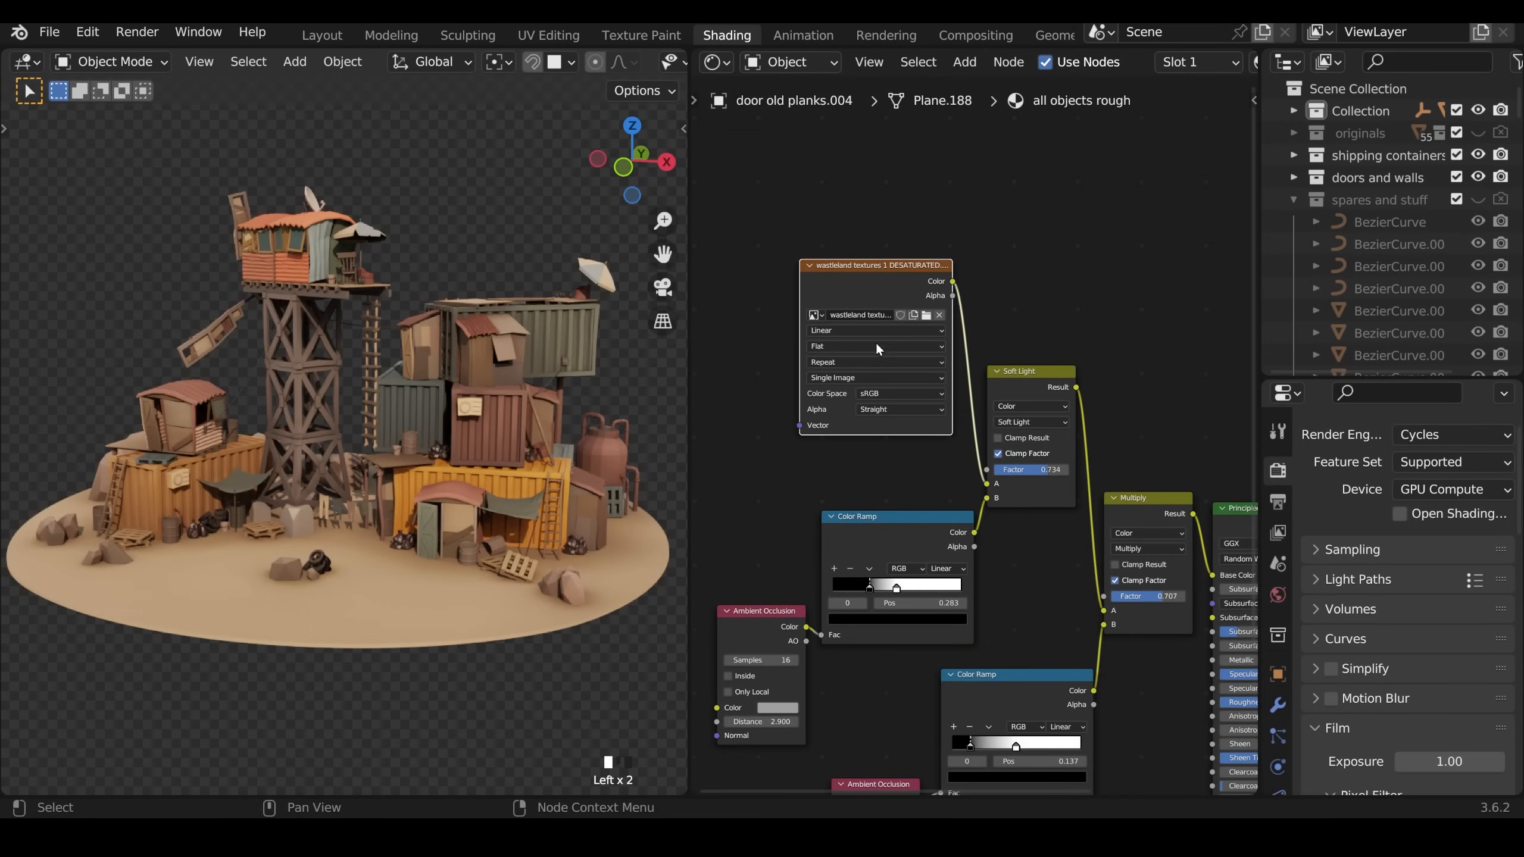
mouse_move(1037, 480)
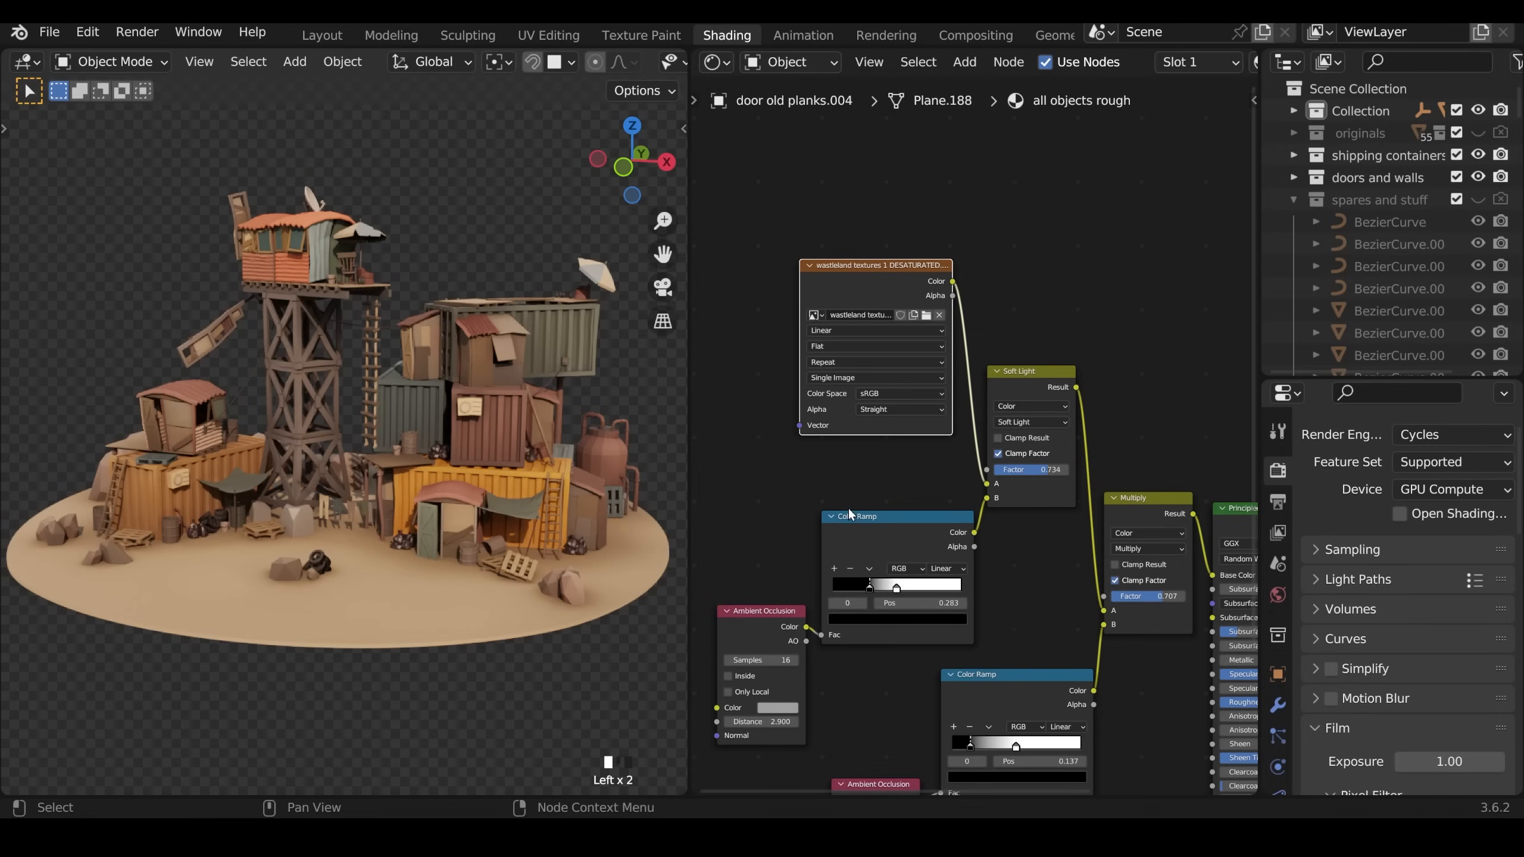
mouse_move(895, 539)
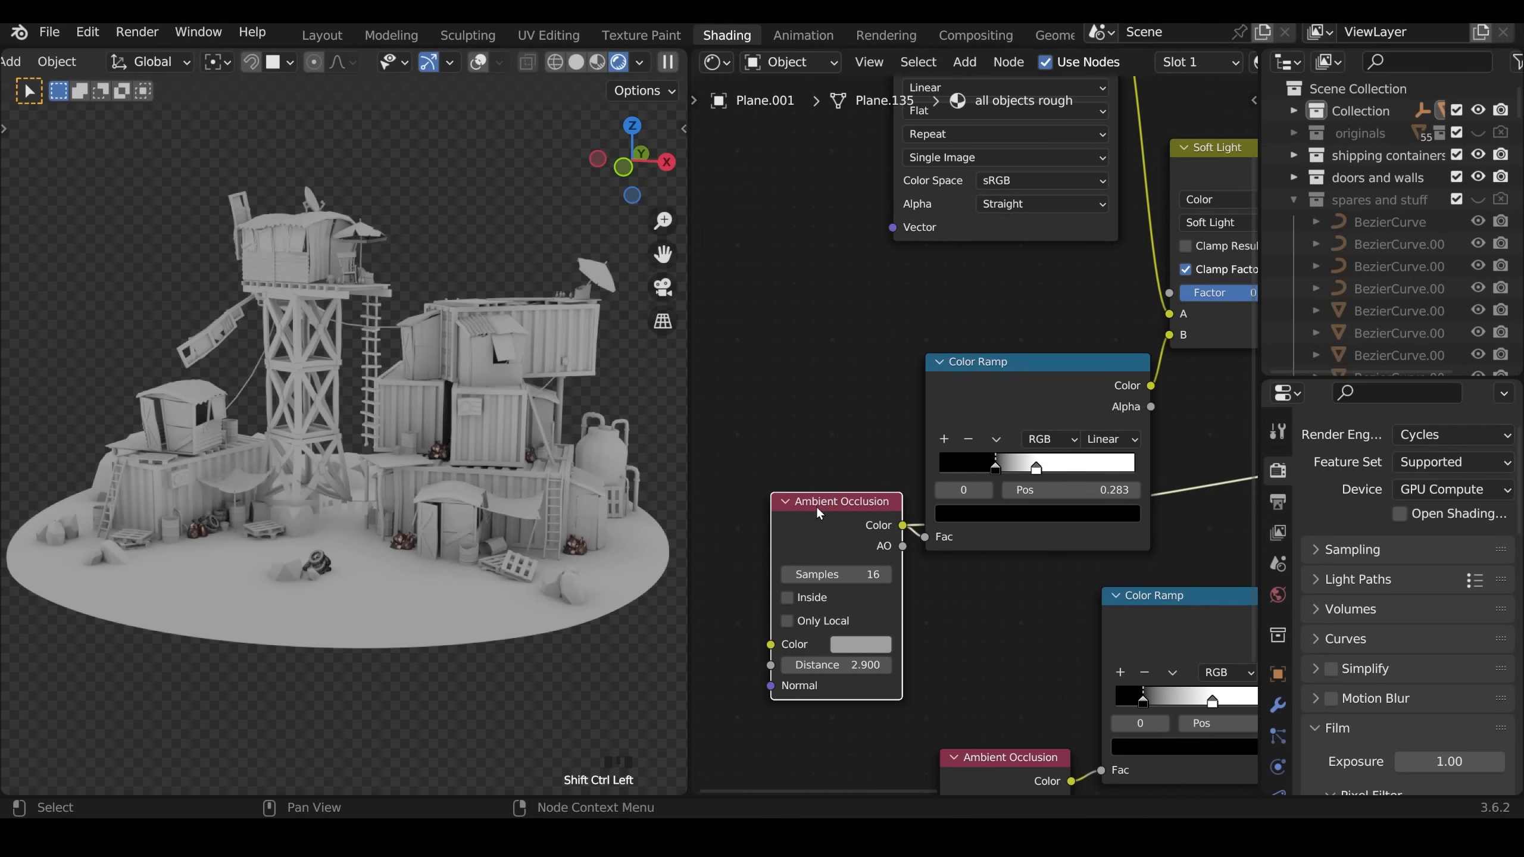
mouse_move(378, 475)
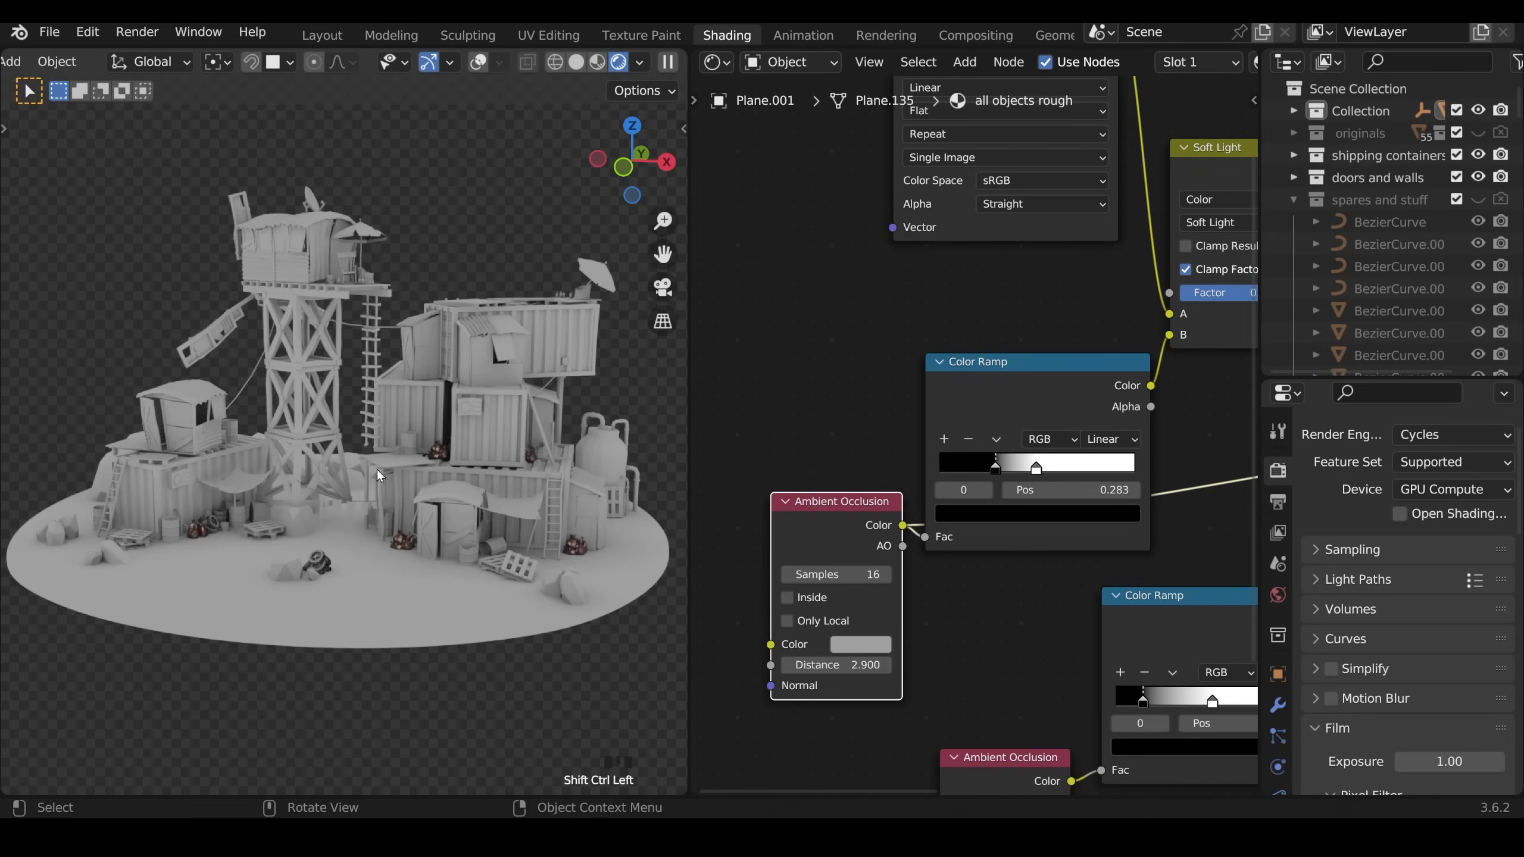
mouse_move(1012, 395)
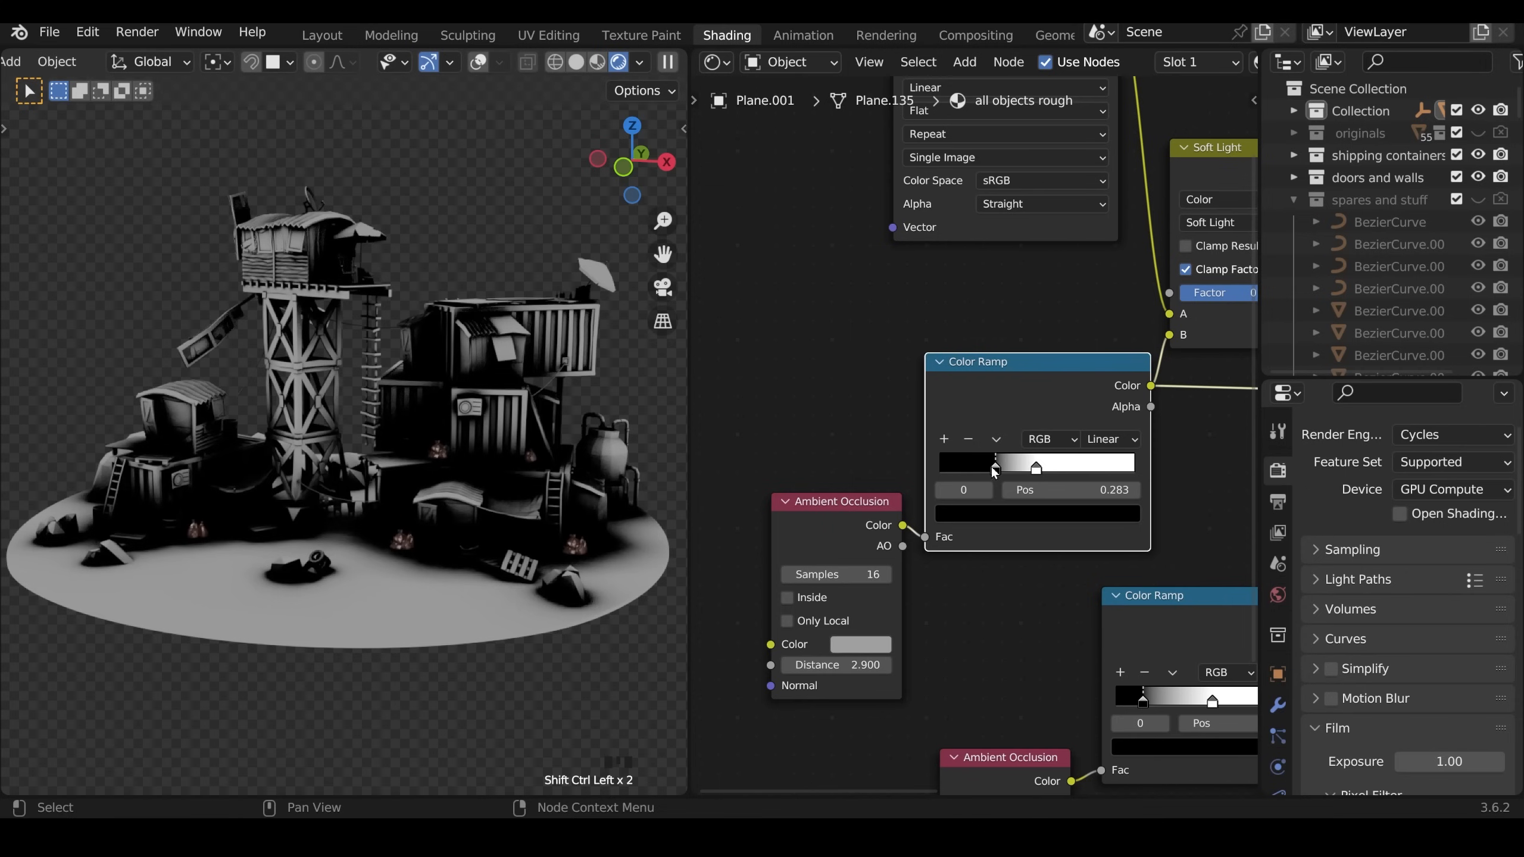
Step: Tighten the AO colour ramp stops to about 0.261 and 0.436 for a harsher mask
left_click_drag(995, 468, 989, 468)
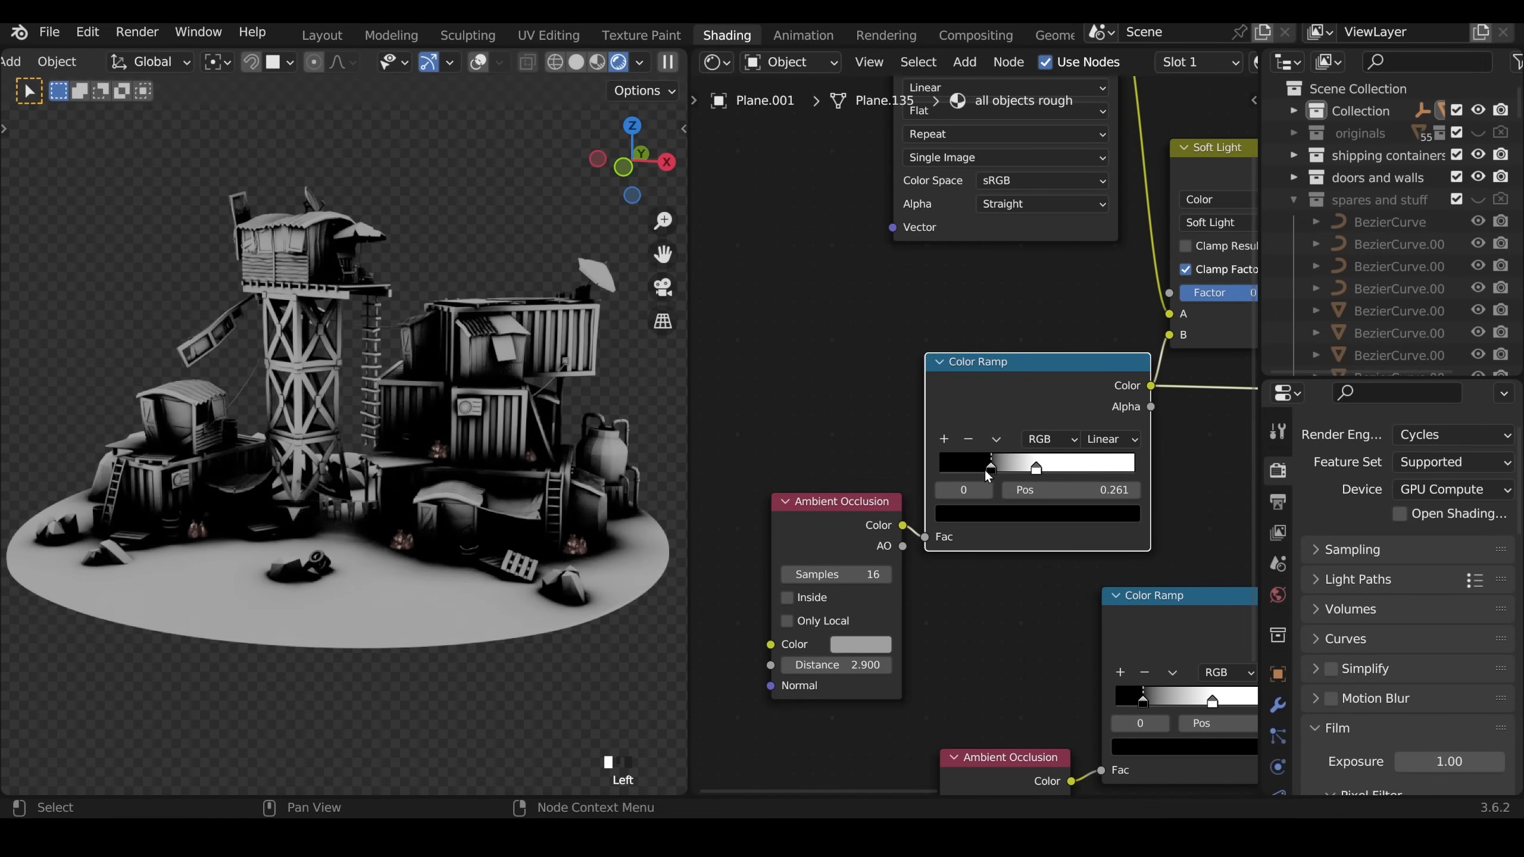
left_click_drag(990, 468, 1057, 468)
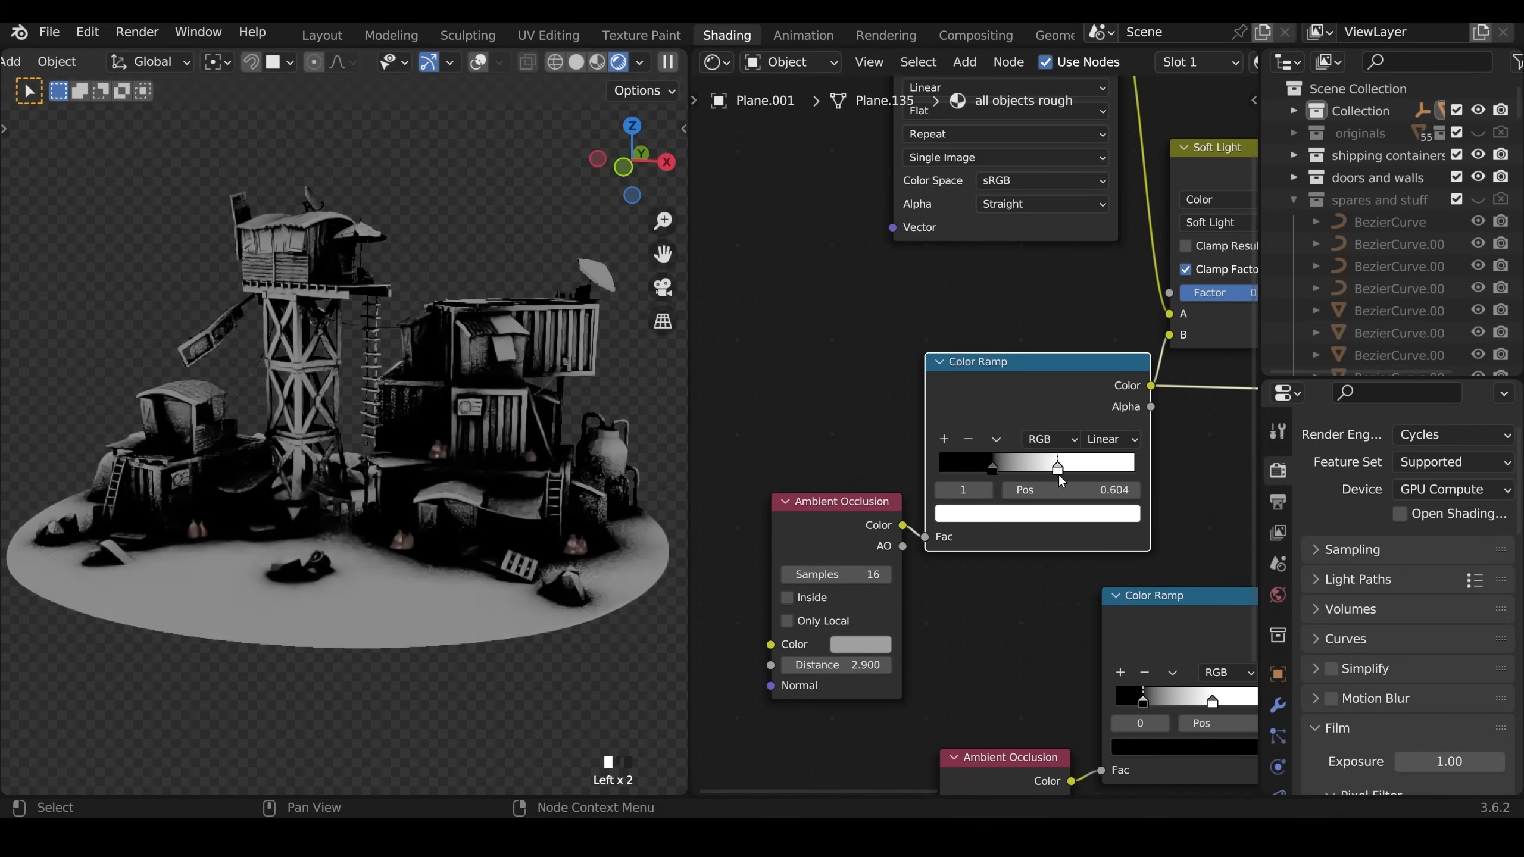
left_click_drag(1058, 467, 1025, 467)
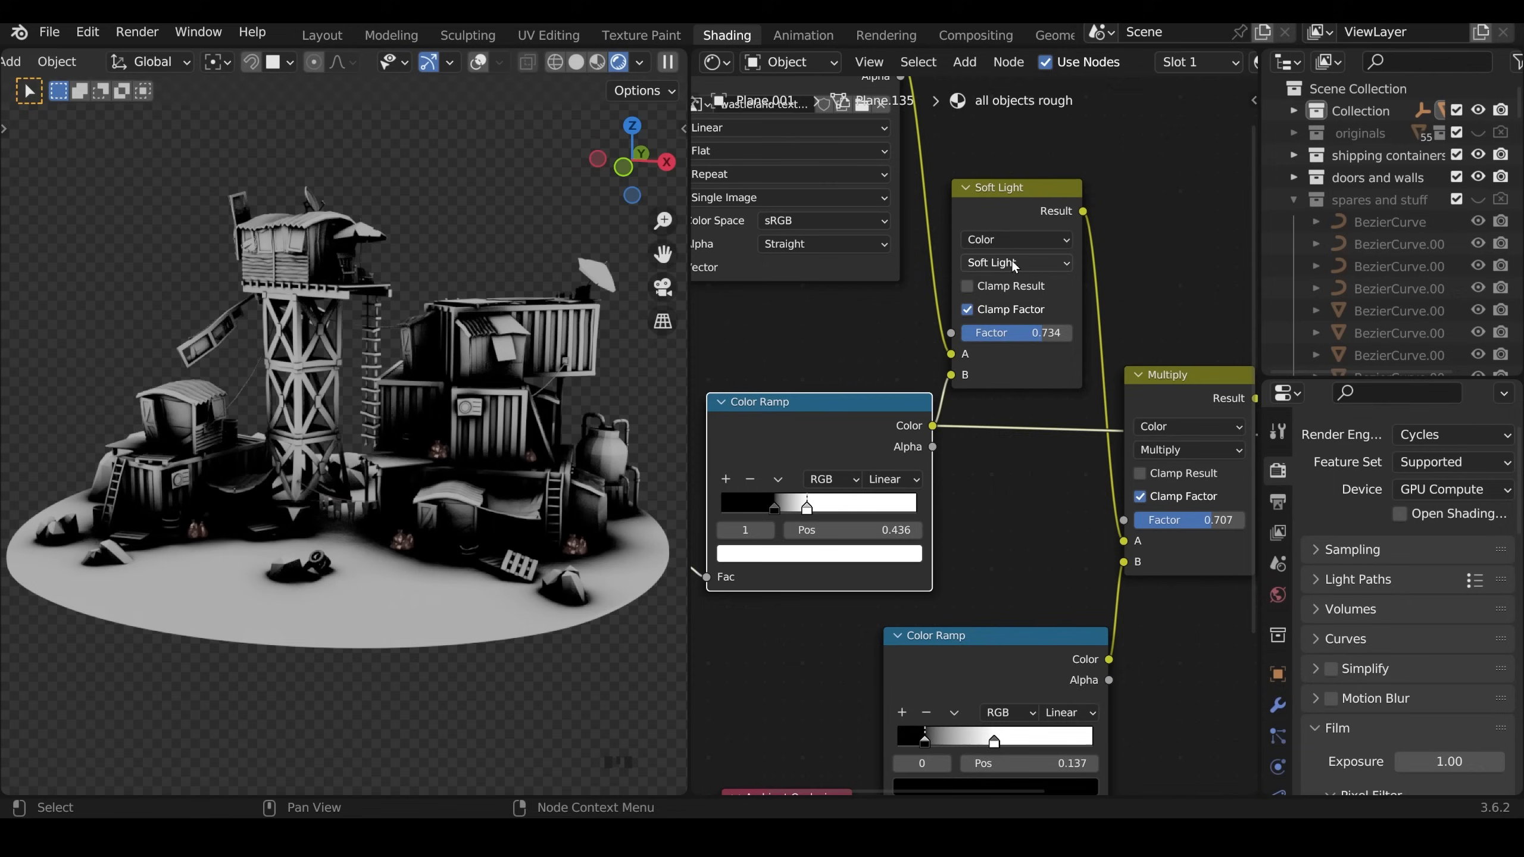
Step: Preview the Mix node in the viewport with its blend mode set to Soft Light
left_click(1015, 262)
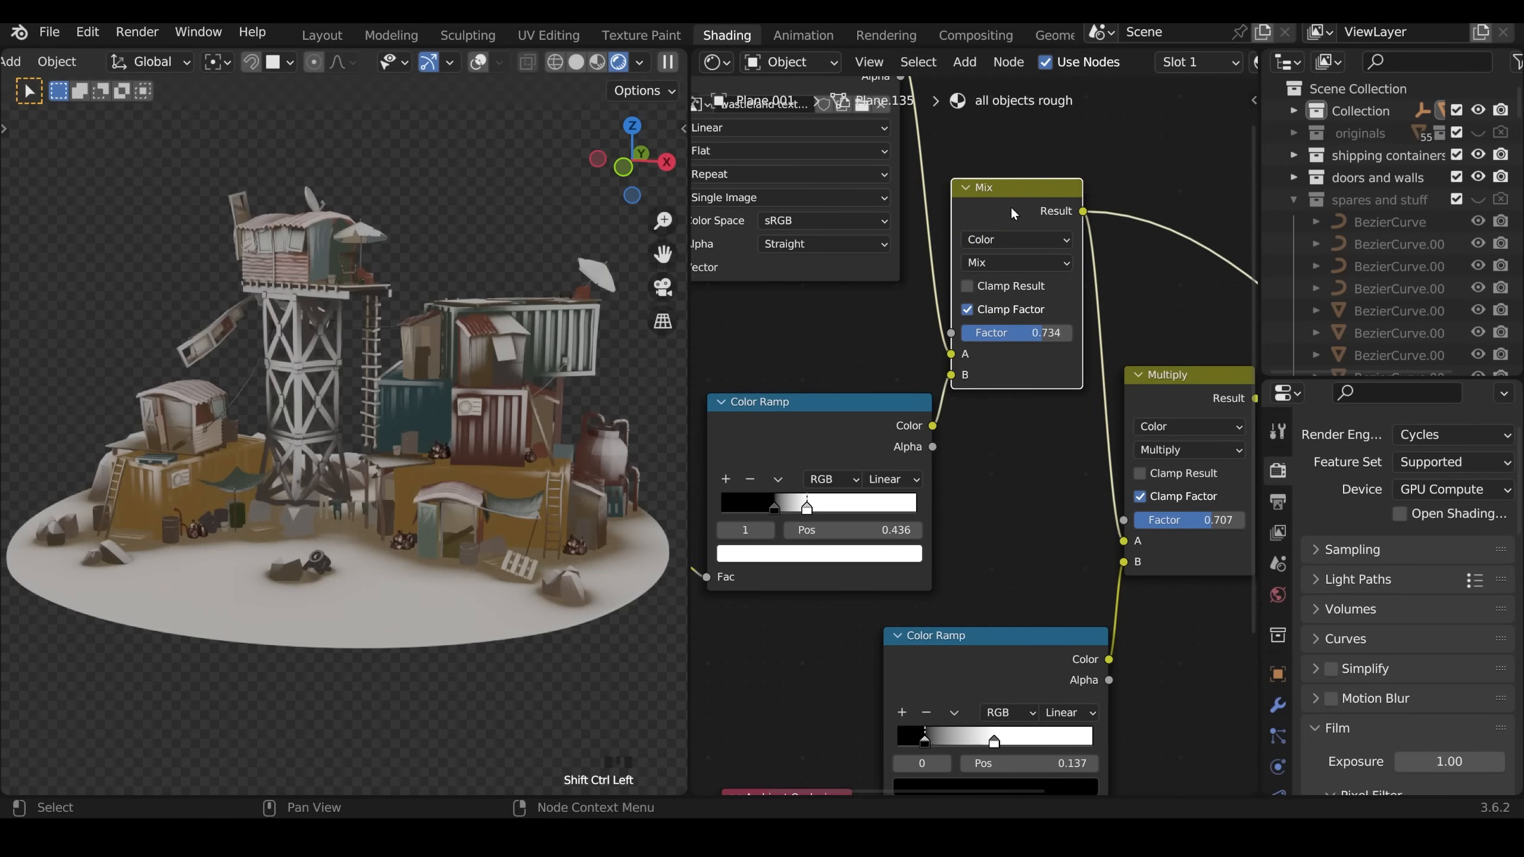
left_click(1014, 262)
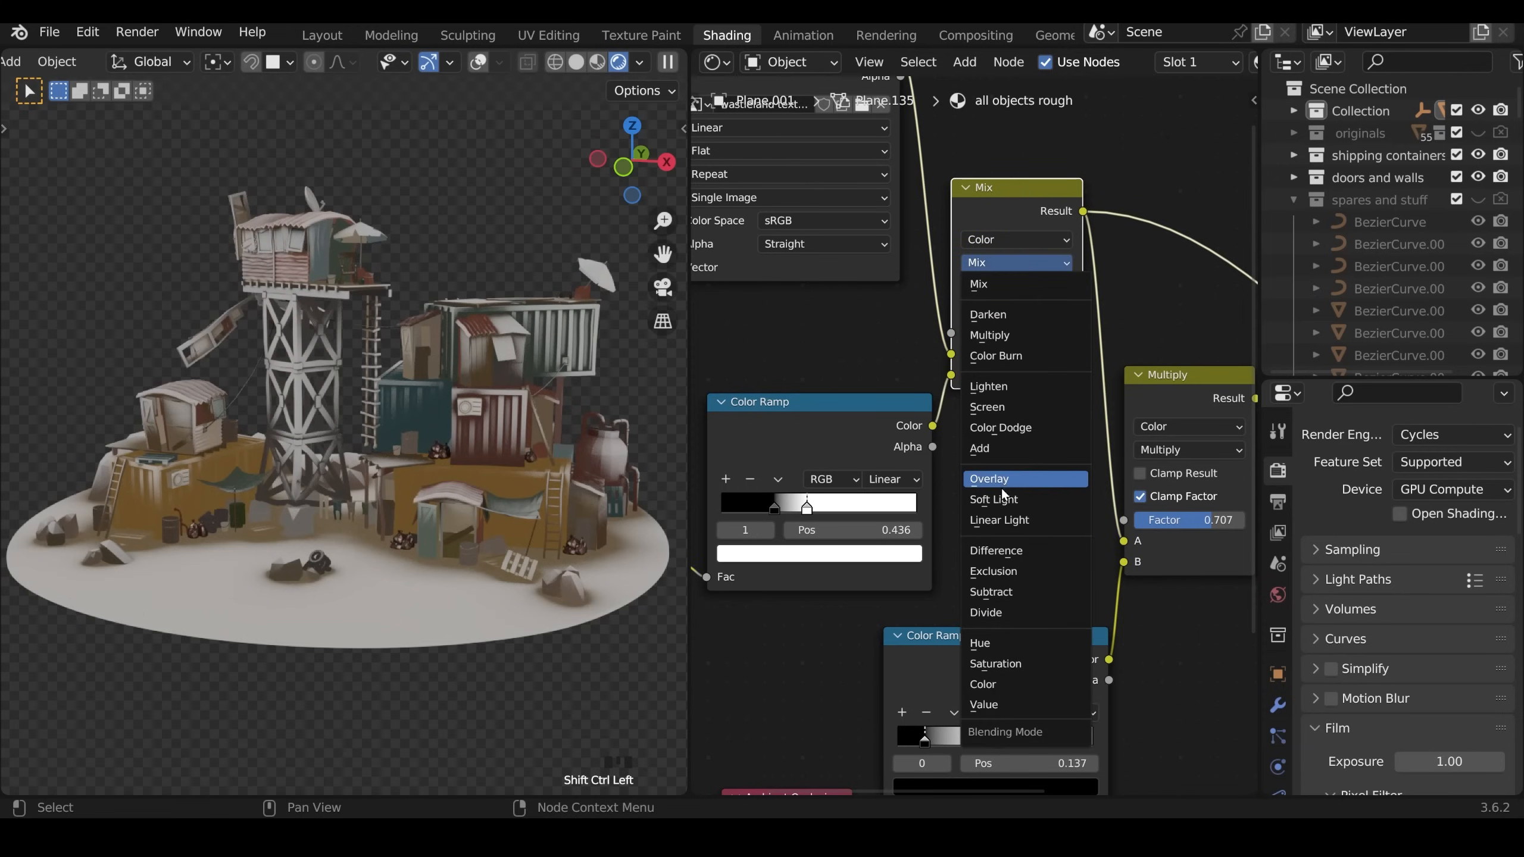
left_click(993, 499)
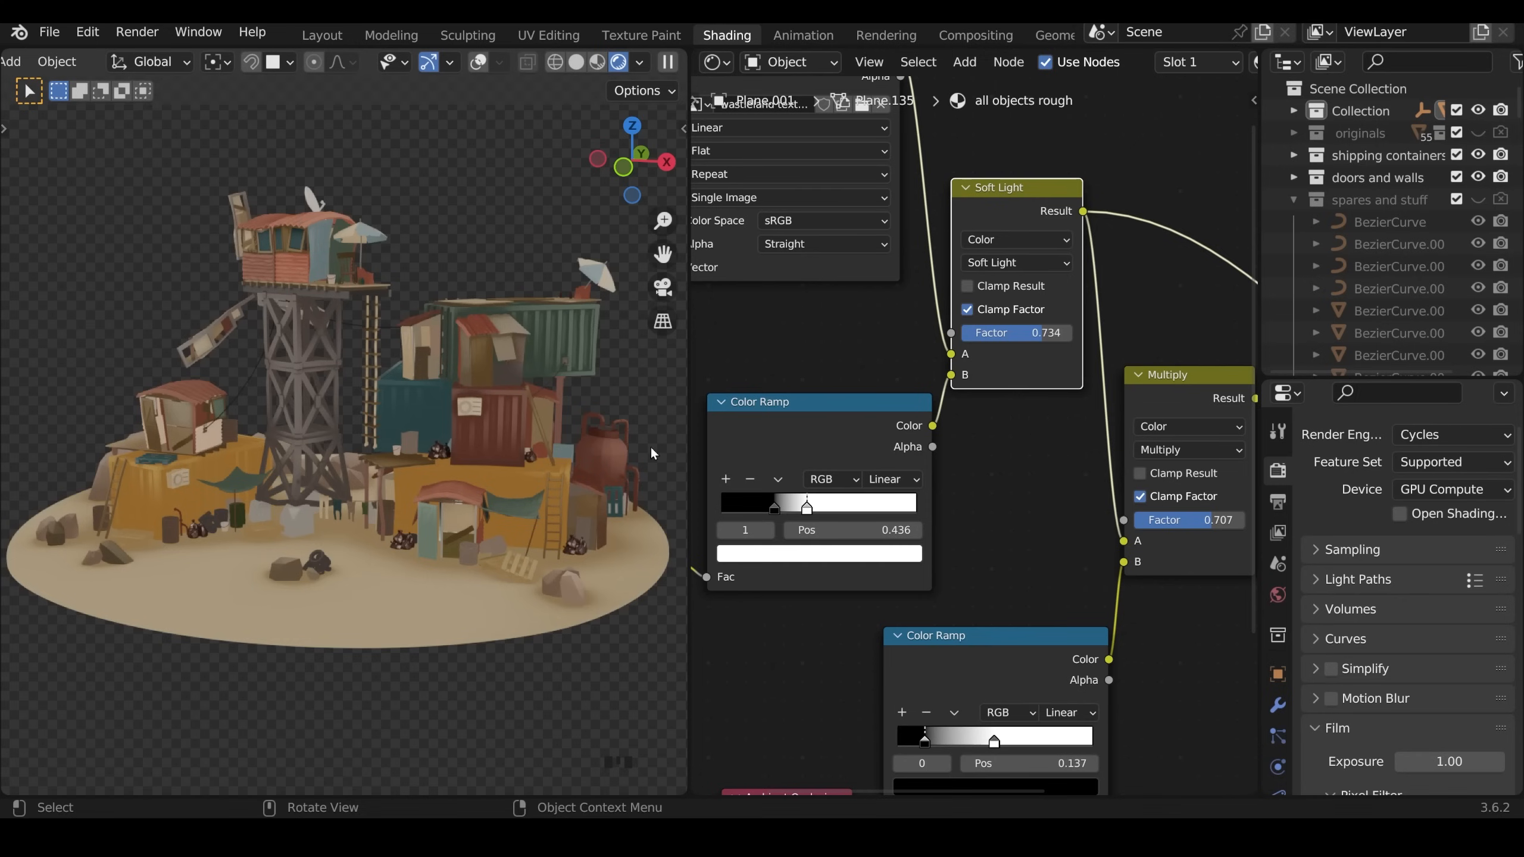
left_click_drag(651, 452, 457, 515)
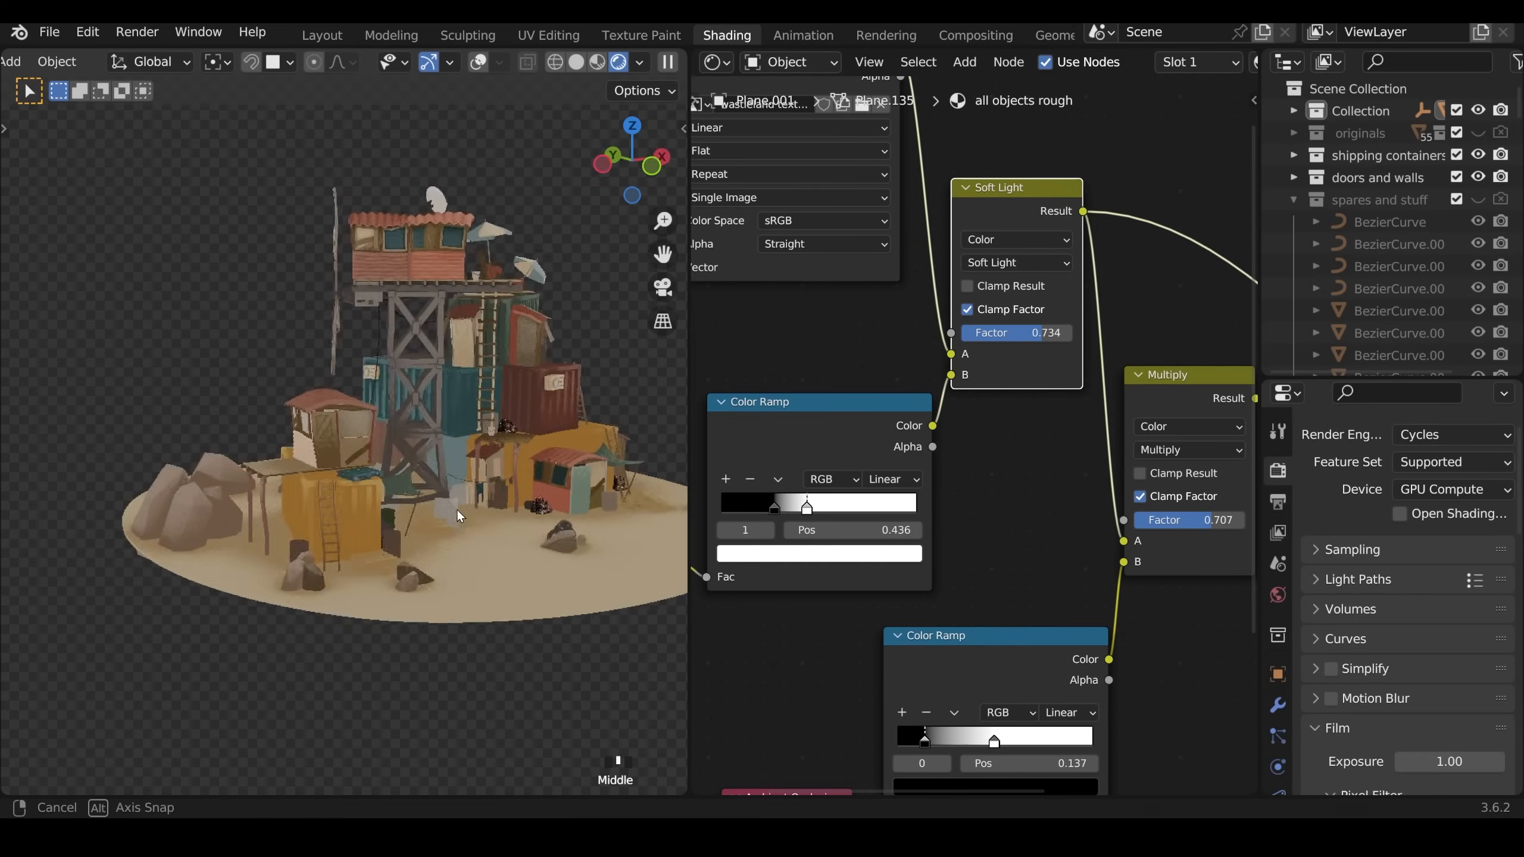
left_click_drag(389, 389, 292, 341)
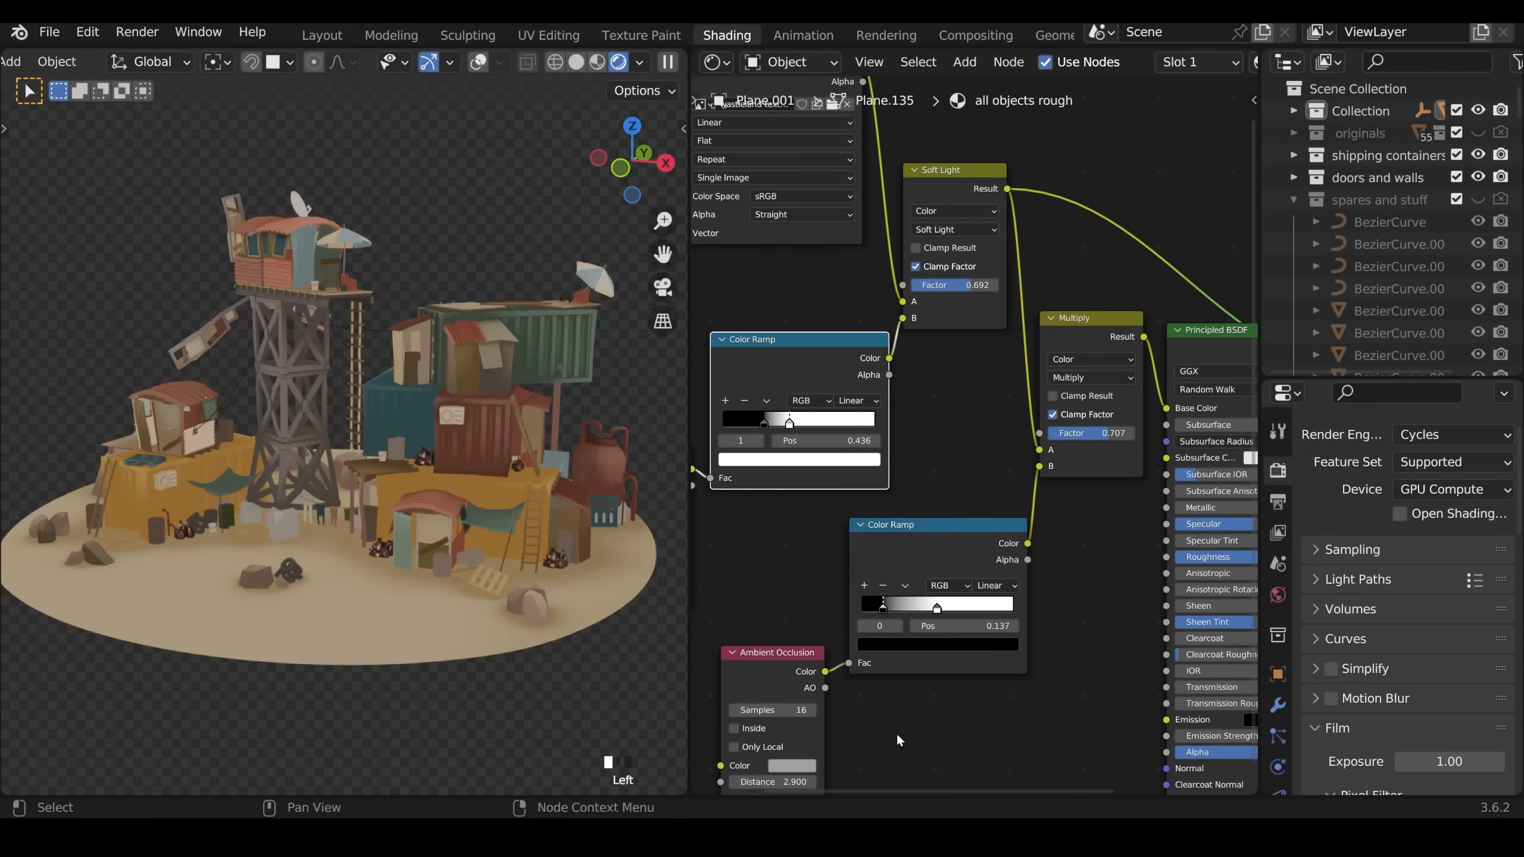
mouse_move(797, 661)
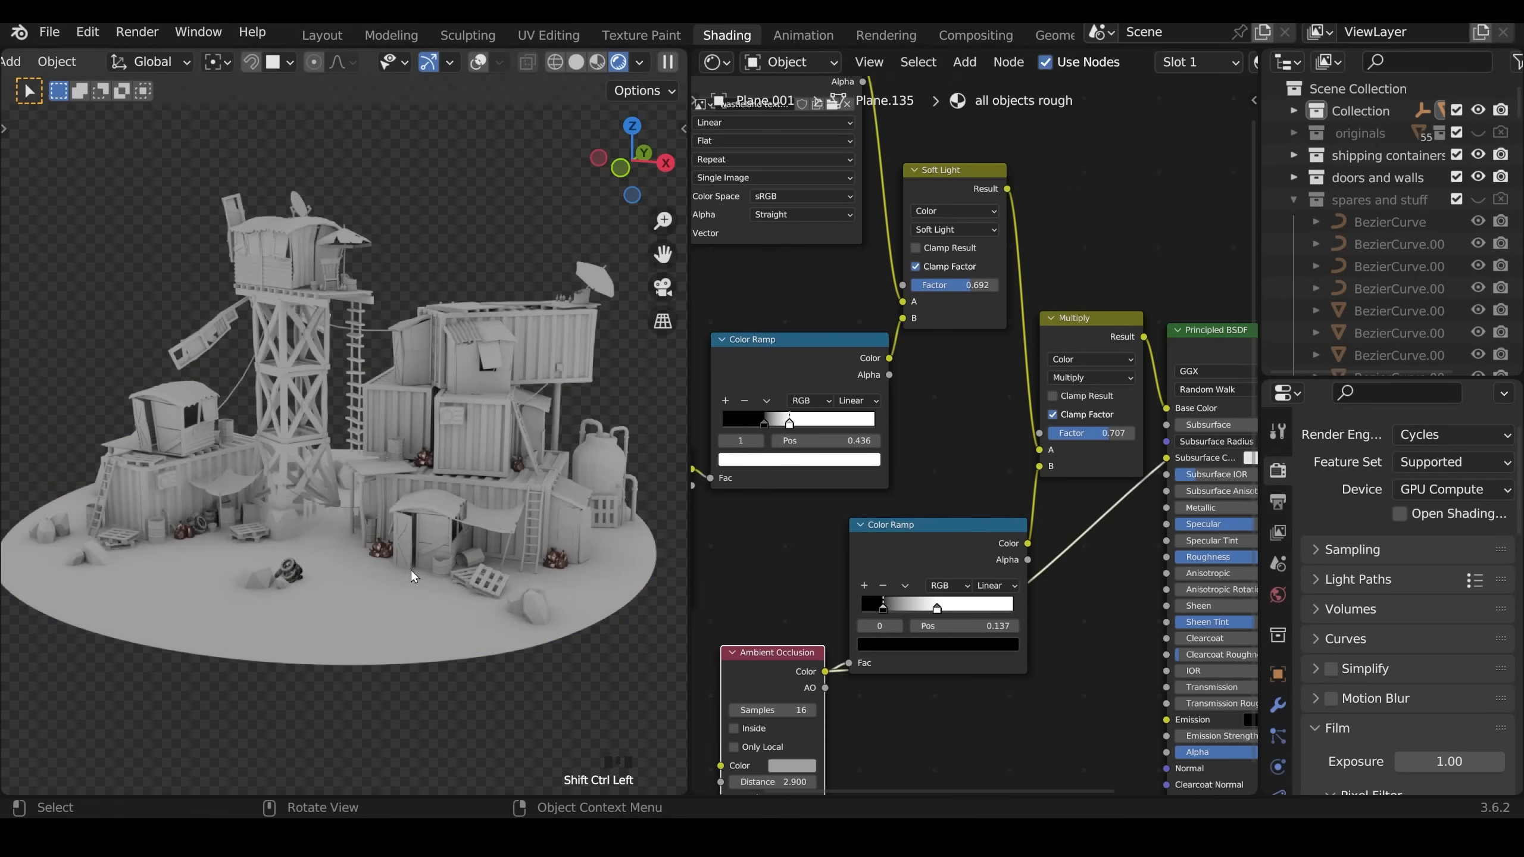
Step: Preview the second occlusion mask and lower the Multiply factor to 0.584
left_click(913, 524)
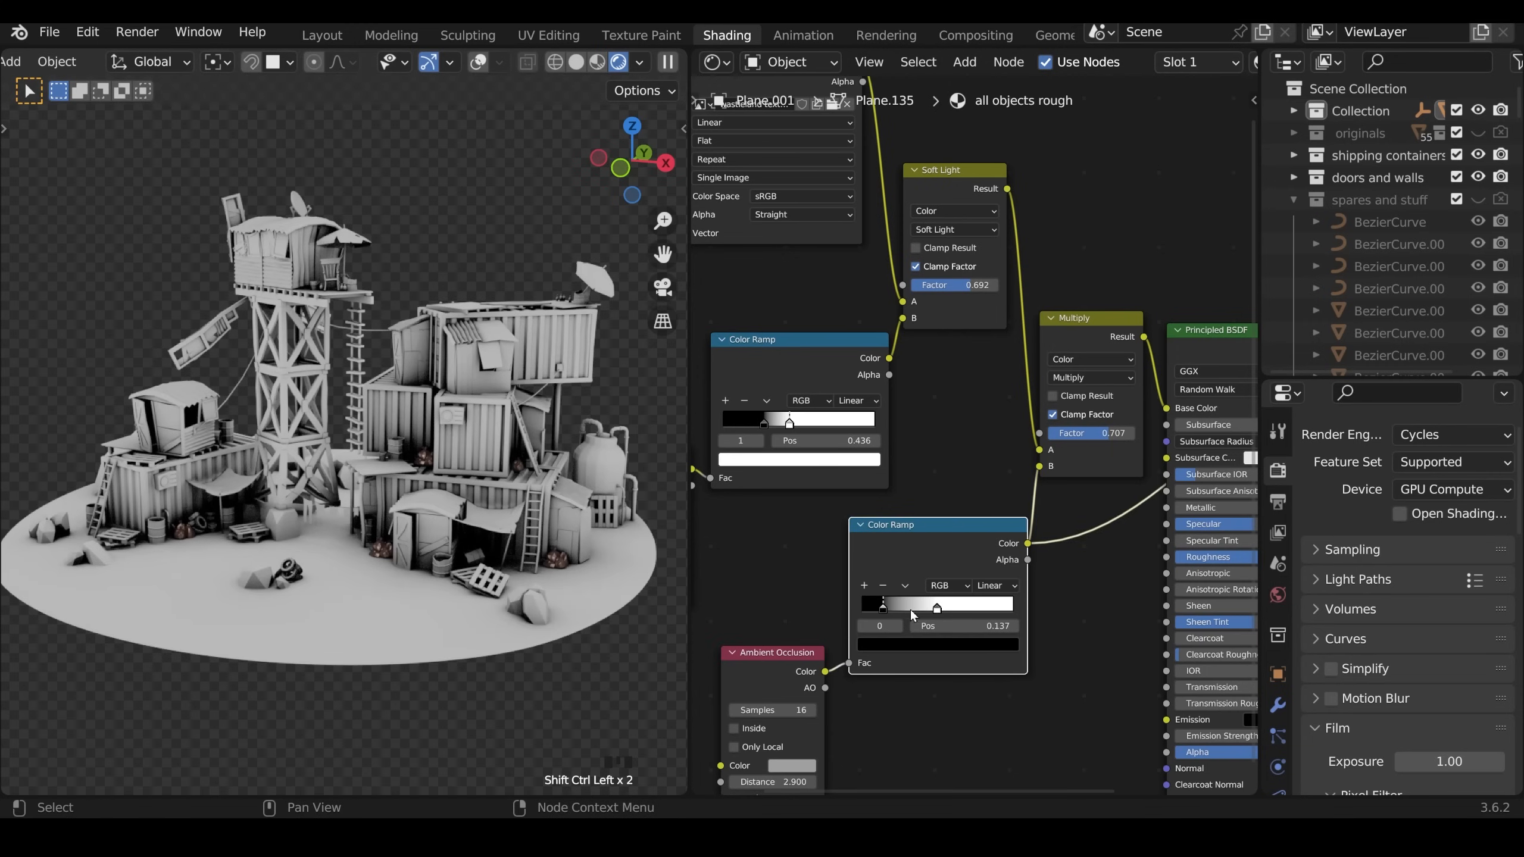
mouse_move(1086, 334)
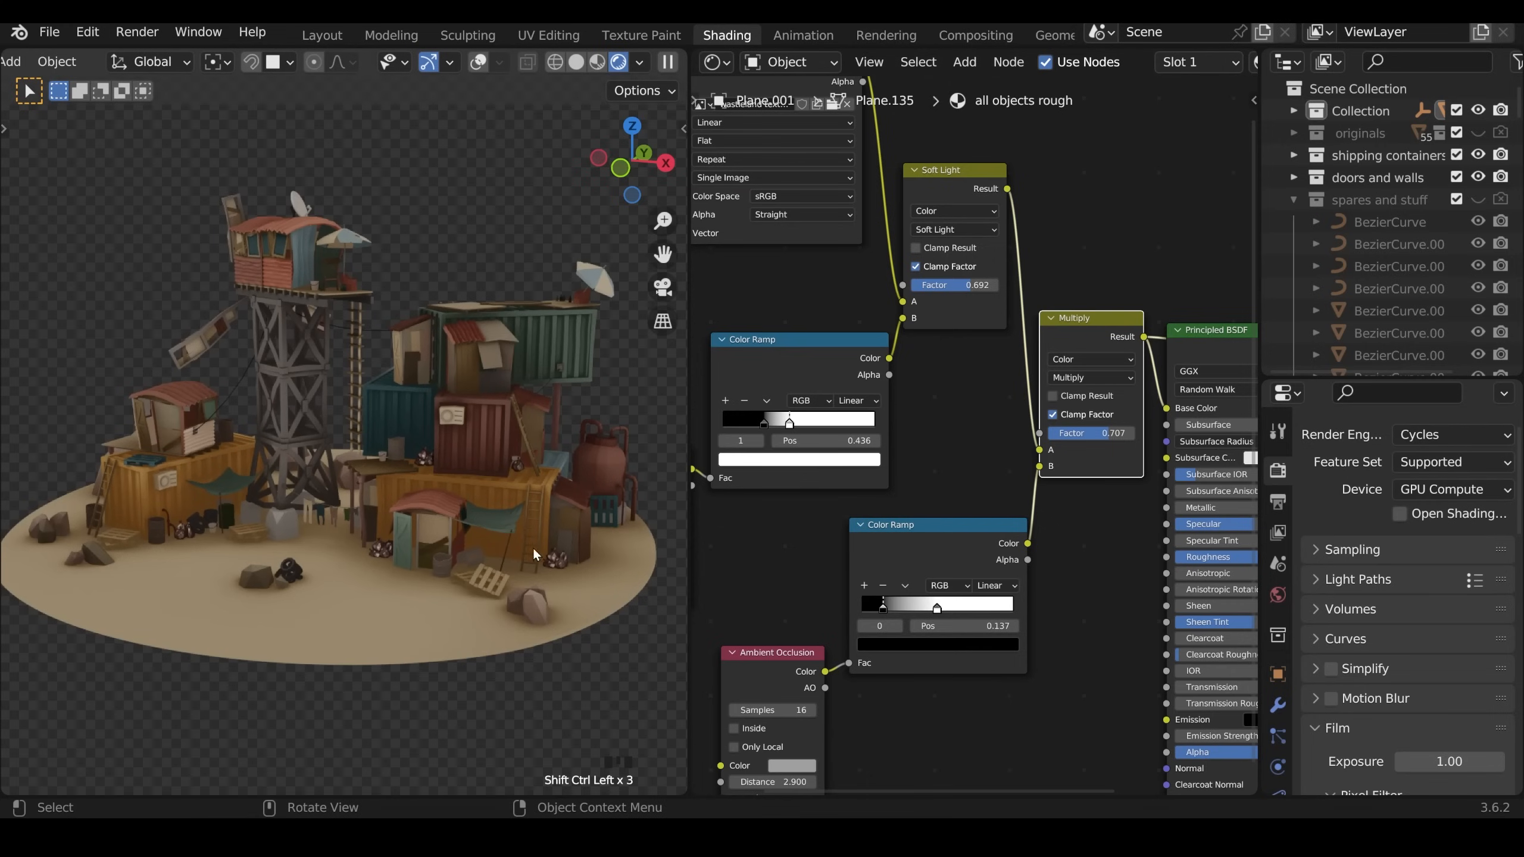
mouse_move(560, 574)
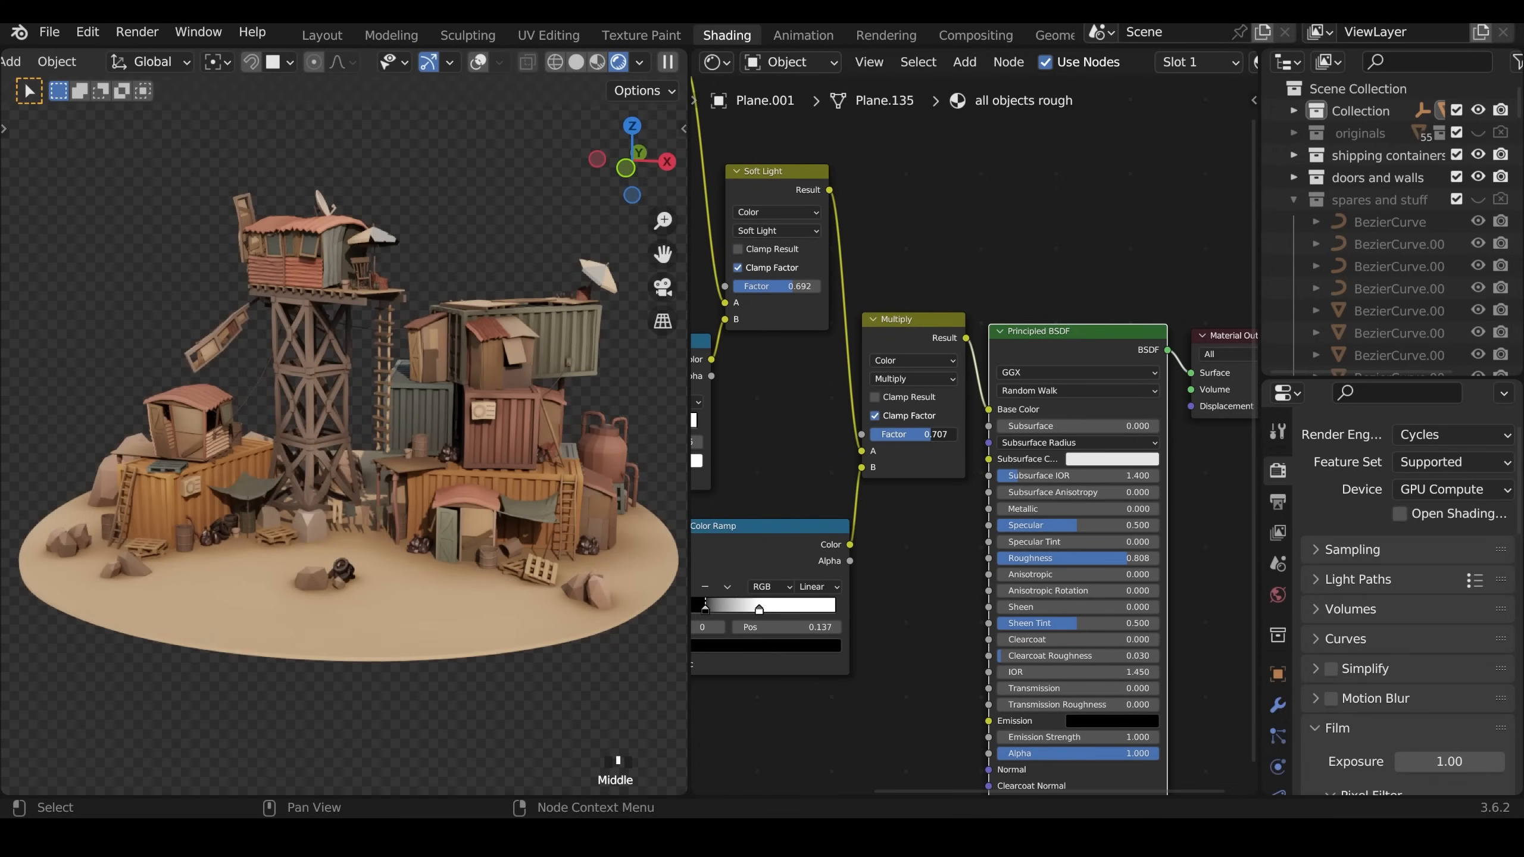
left_click_drag(912, 433, 934, 434)
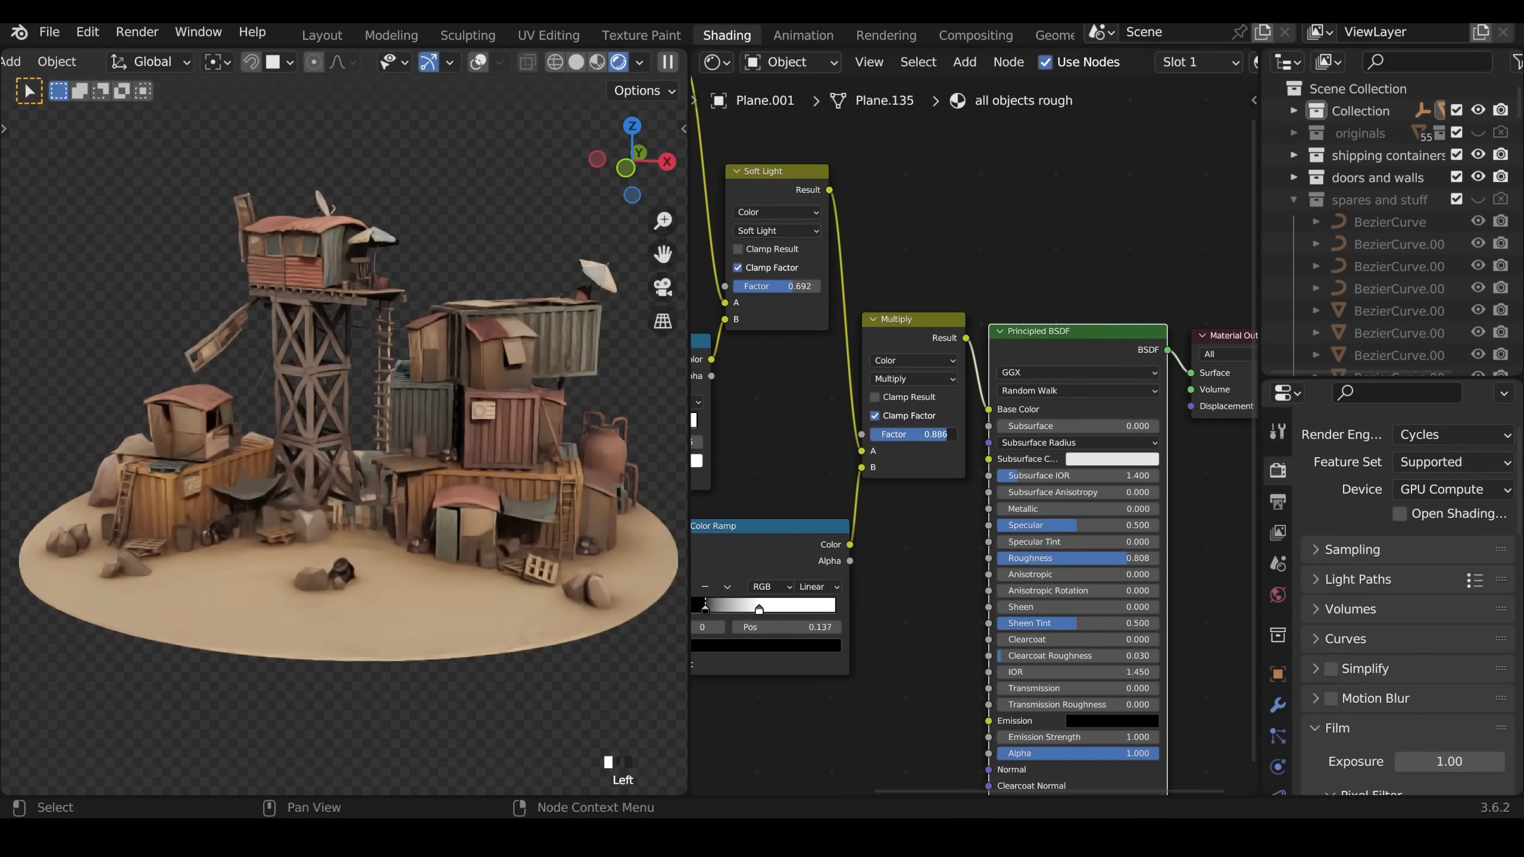
left_click_drag(934, 434, 931, 433)
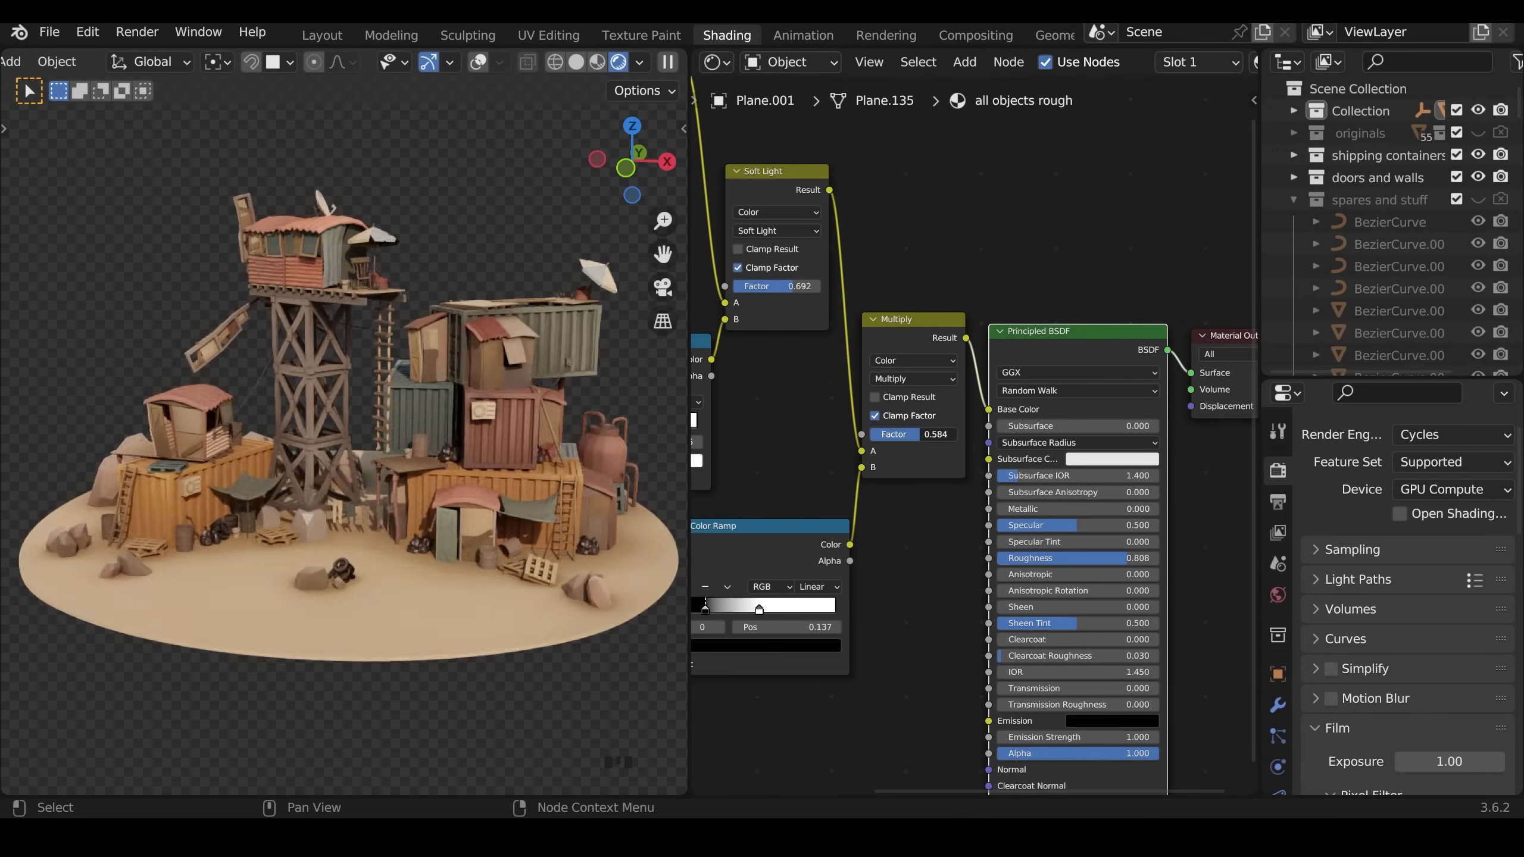